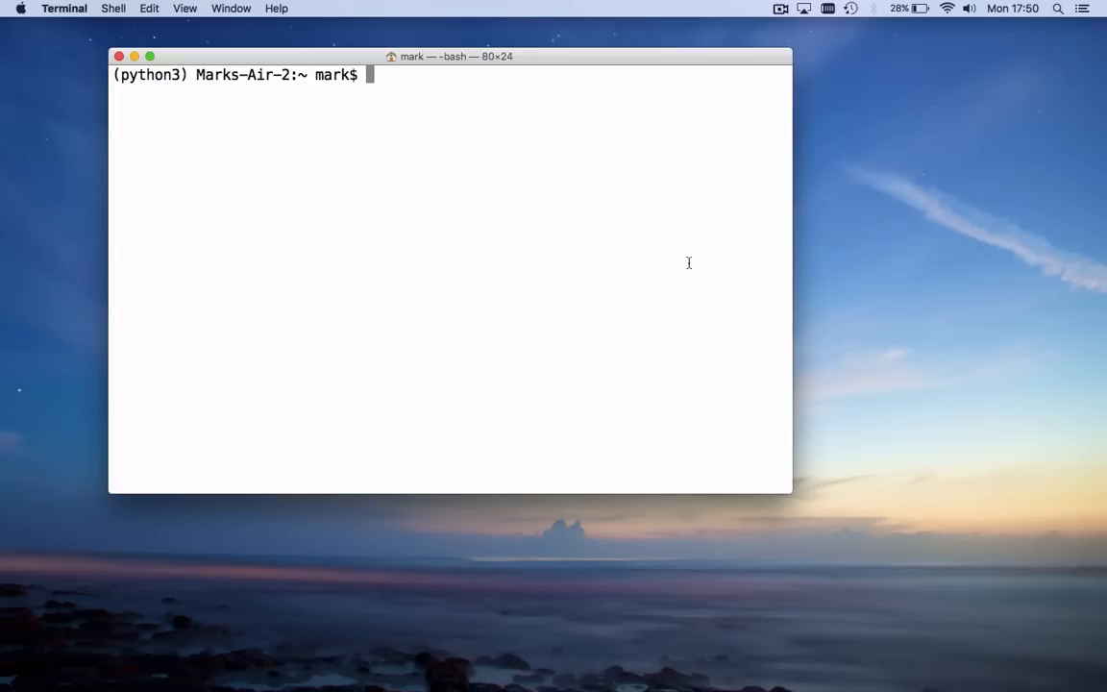
# Step: Launch Spyder from the Terminal prompt with the spyder command
pyautogui.write('spy')
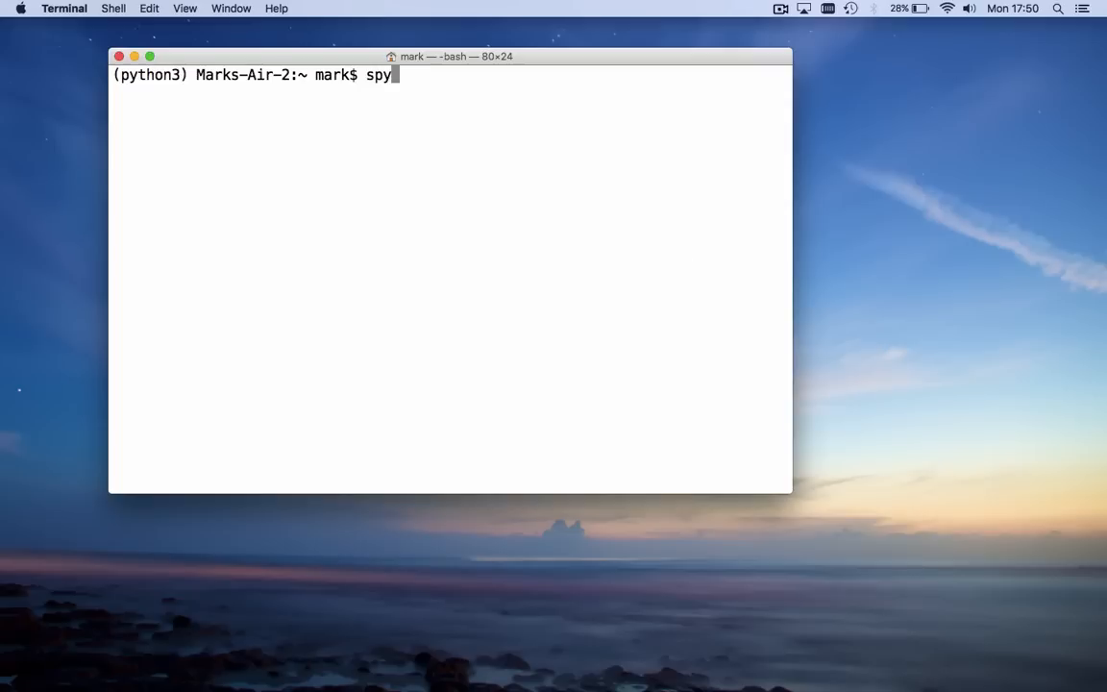
pyautogui.write('der')
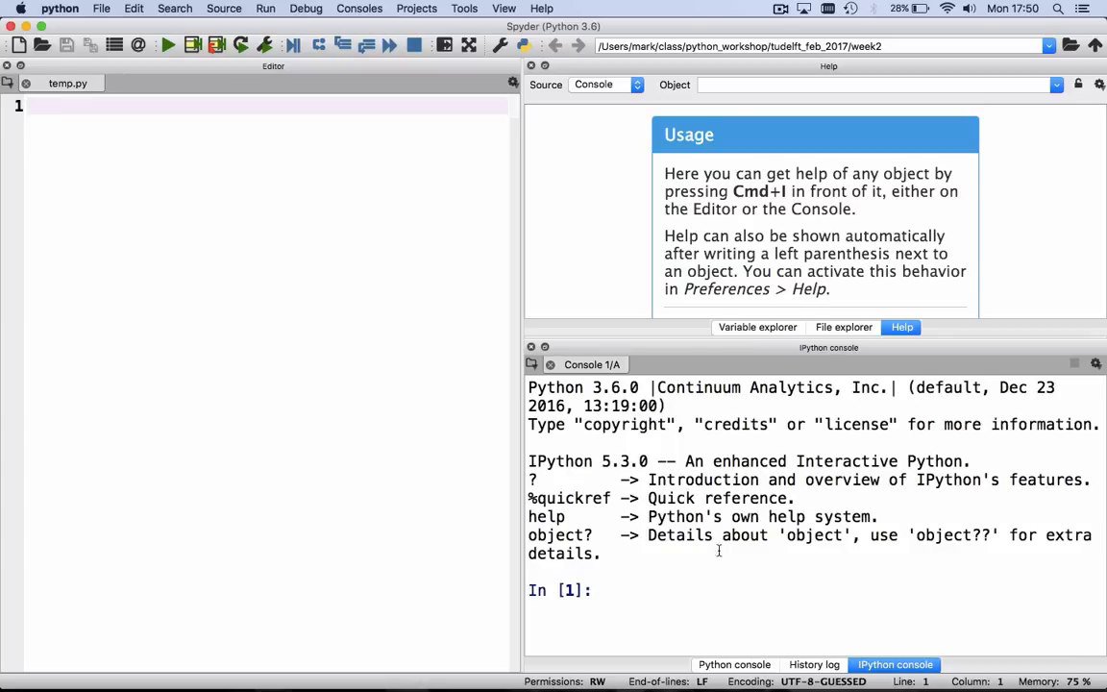
pyautogui.moveTo(816, 498)
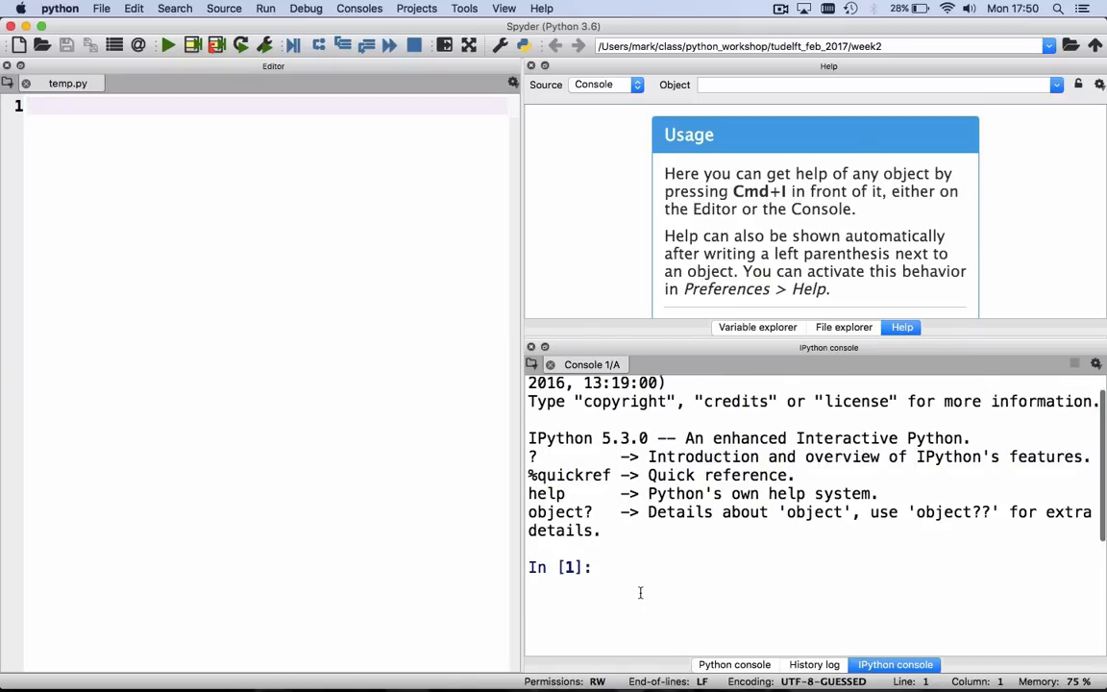
pyautogui.scroll(-3)
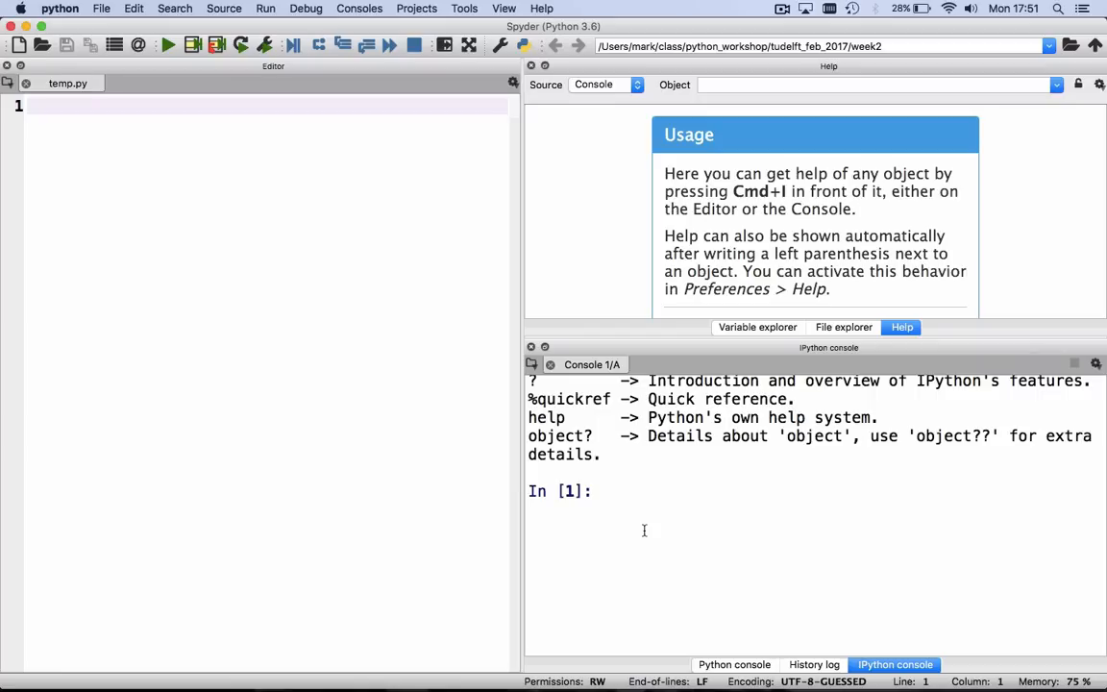
# Step: Assign a = 3 and b = 5 in the console and evaluate a + b to get 8
pyautogui.write('a = 3')
pyautogui.write('a + b')
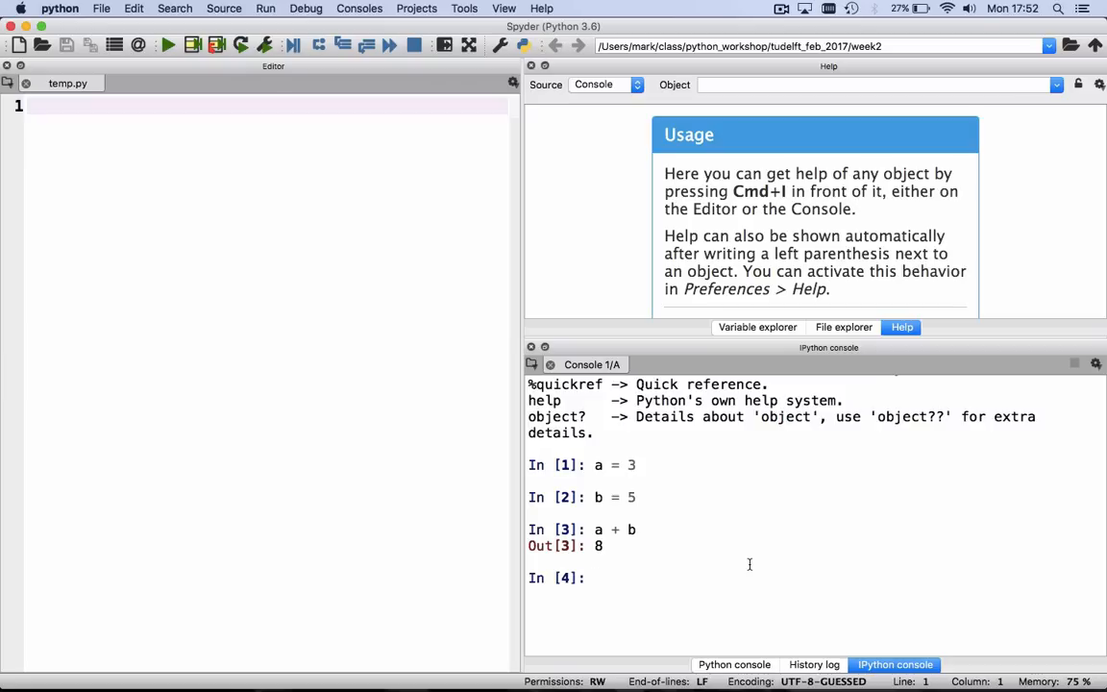
pyautogui.moveTo(677, 261)
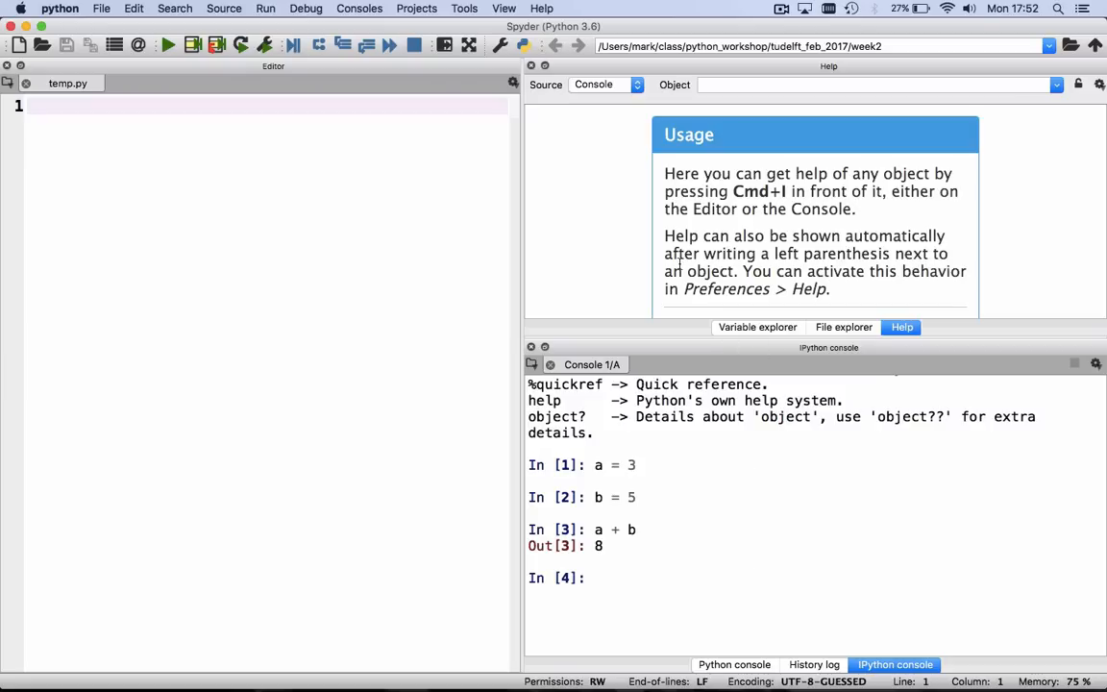
# Step: Show the Variable explorer listing a = 3 and b = 5
pyautogui.click(757, 327)
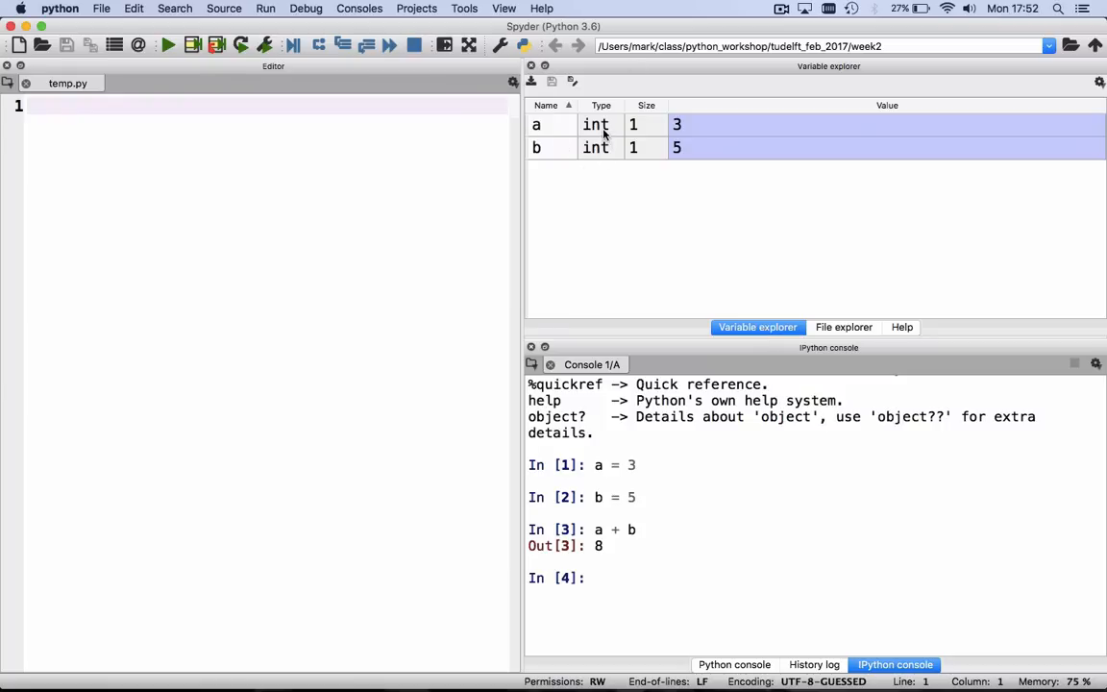
pyautogui.moveTo(644, 147)
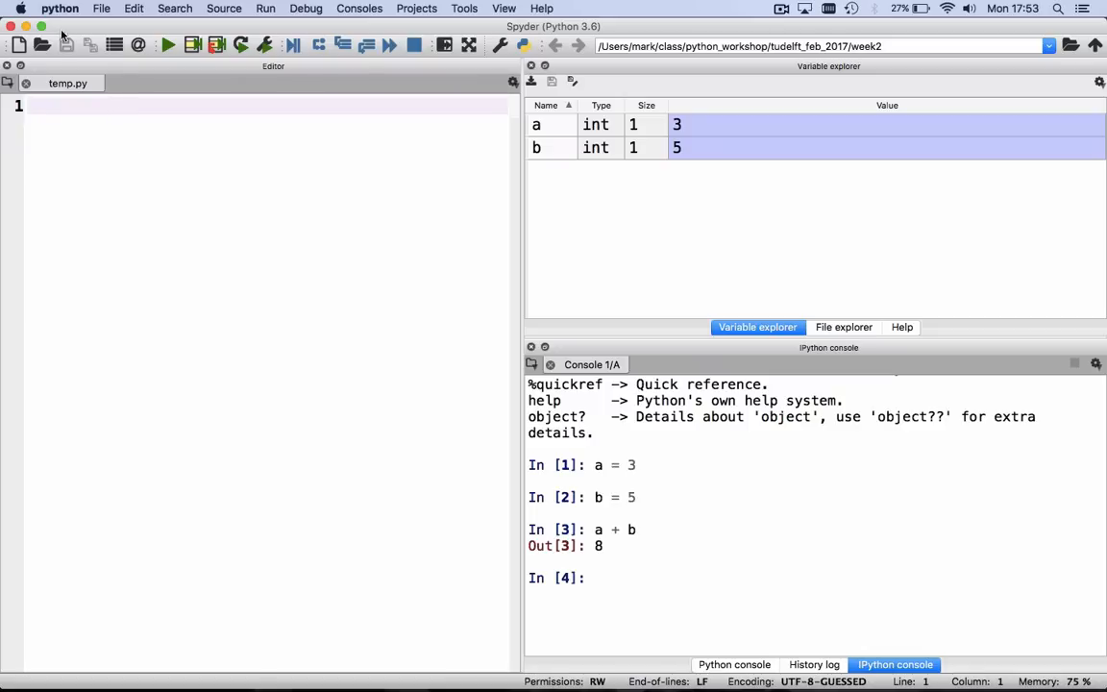
pyautogui.click(58, 7)
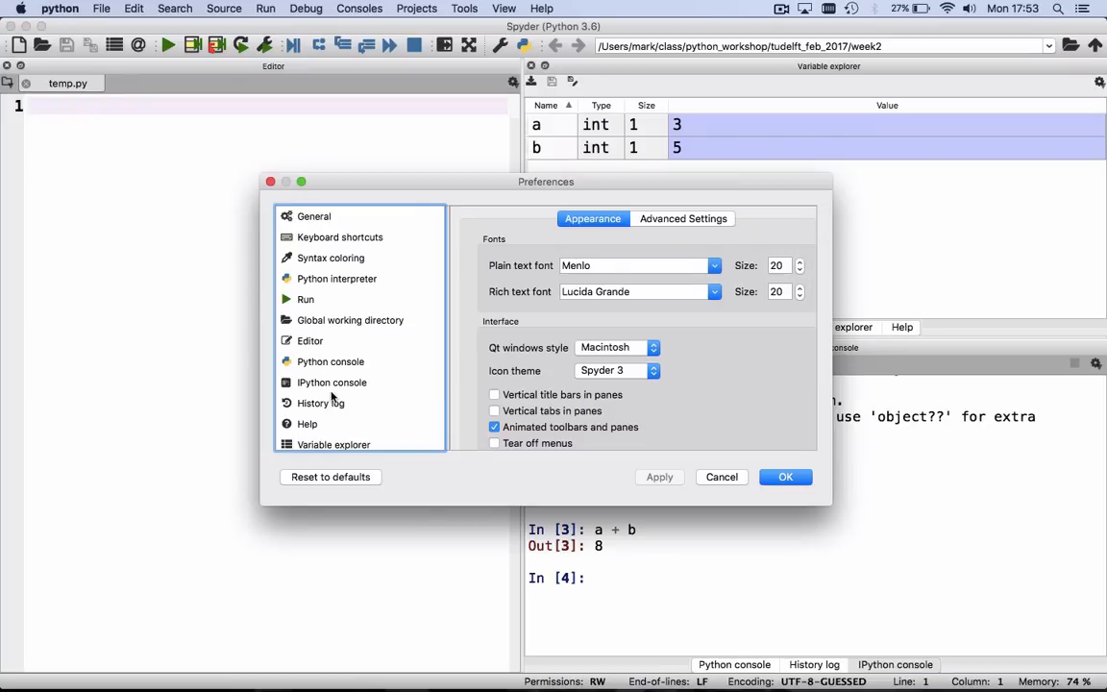
pyautogui.click(331, 383)
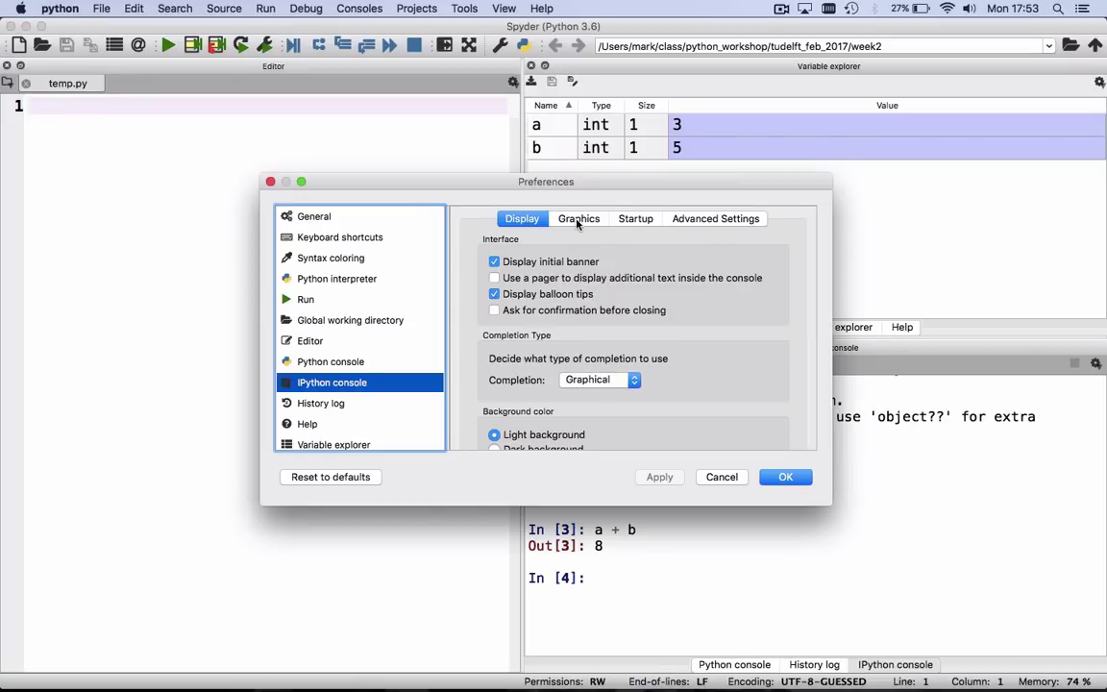
pyautogui.click(579, 219)
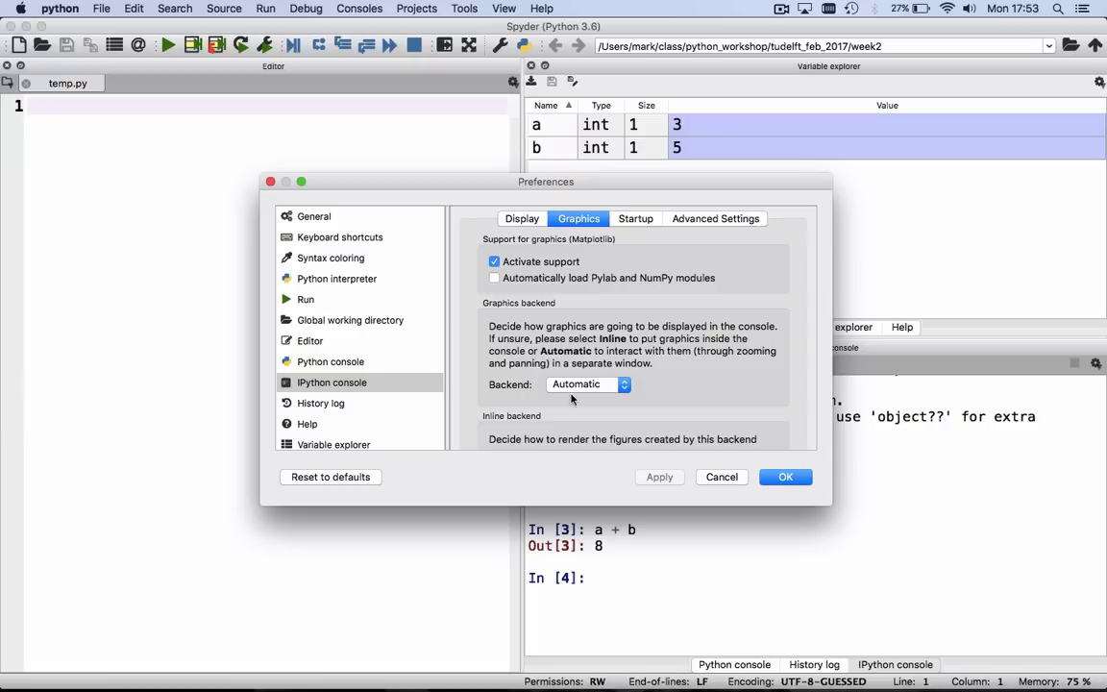
pyautogui.click(619, 385)
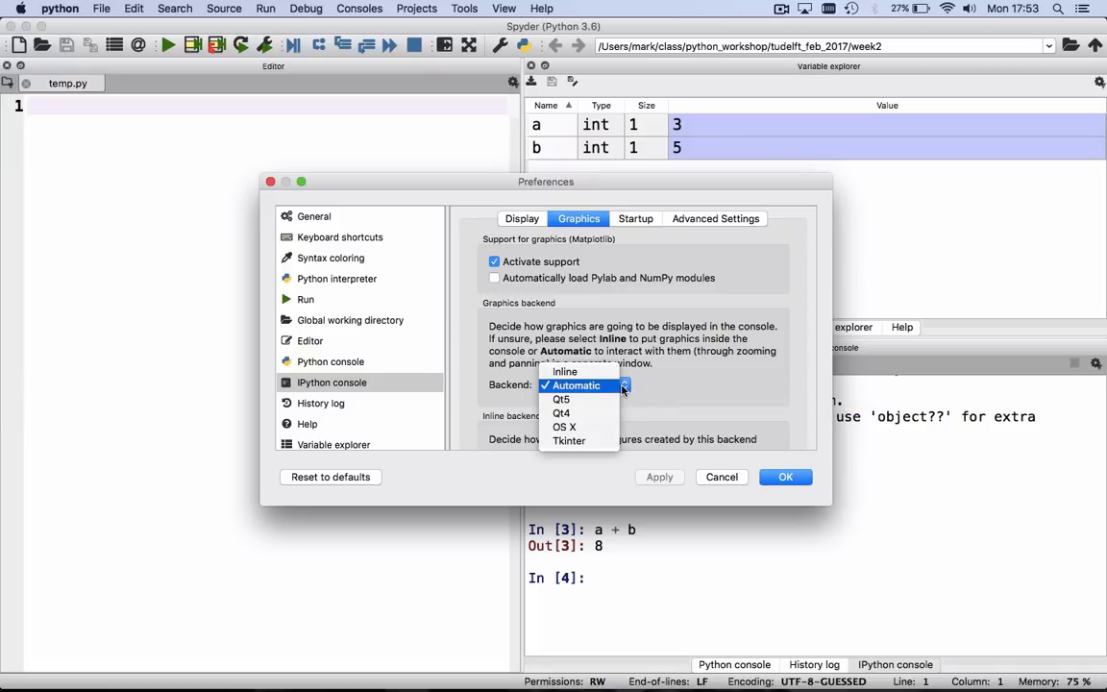
pyautogui.click(581, 384)
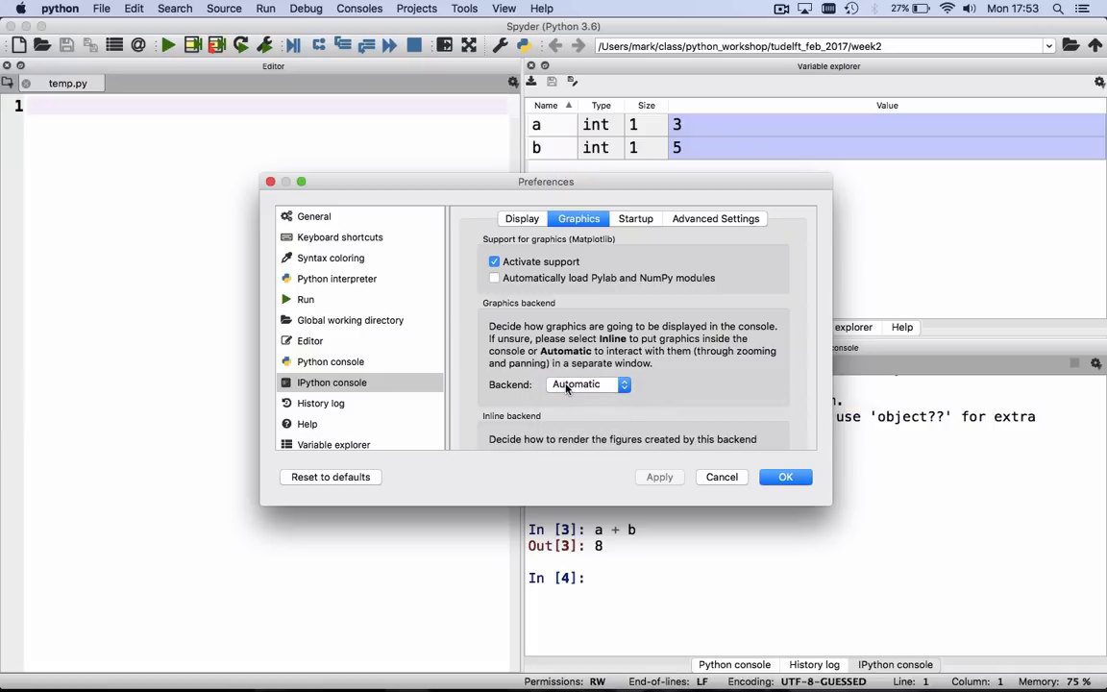
pyautogui.moveTo(586, 385)
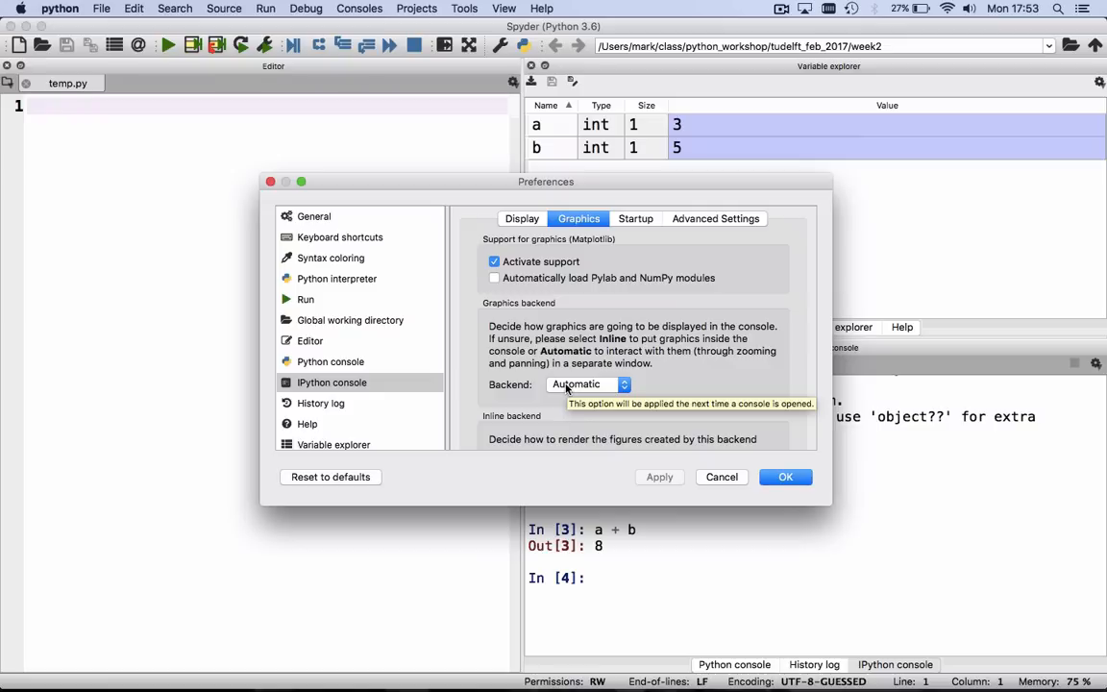
pyautogui.moveTo(611, 396)
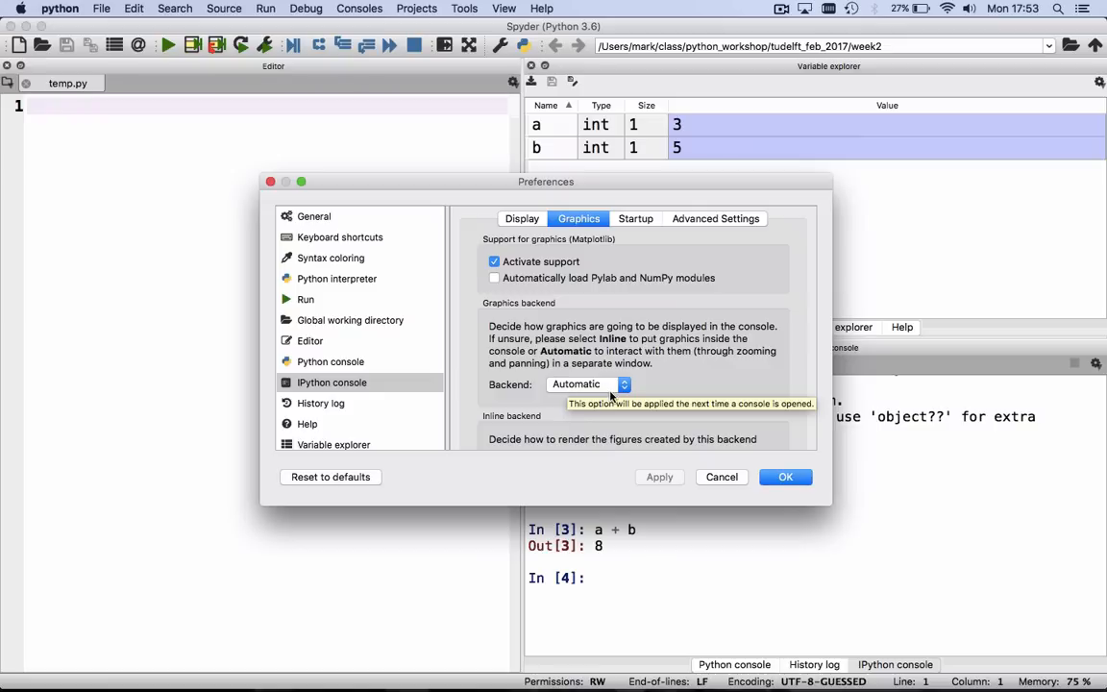
pyautogui.click(785, 477)
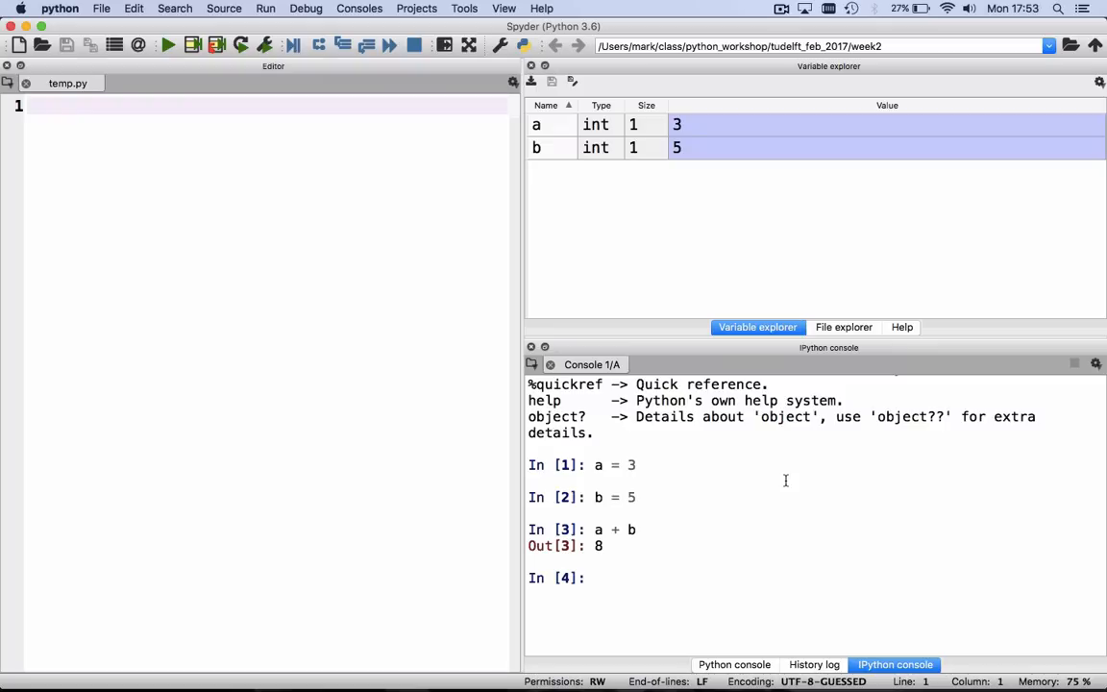
# Step: Import matplotlib.pyplot as plt in the IPython console
pyautogui.scroll(-3)
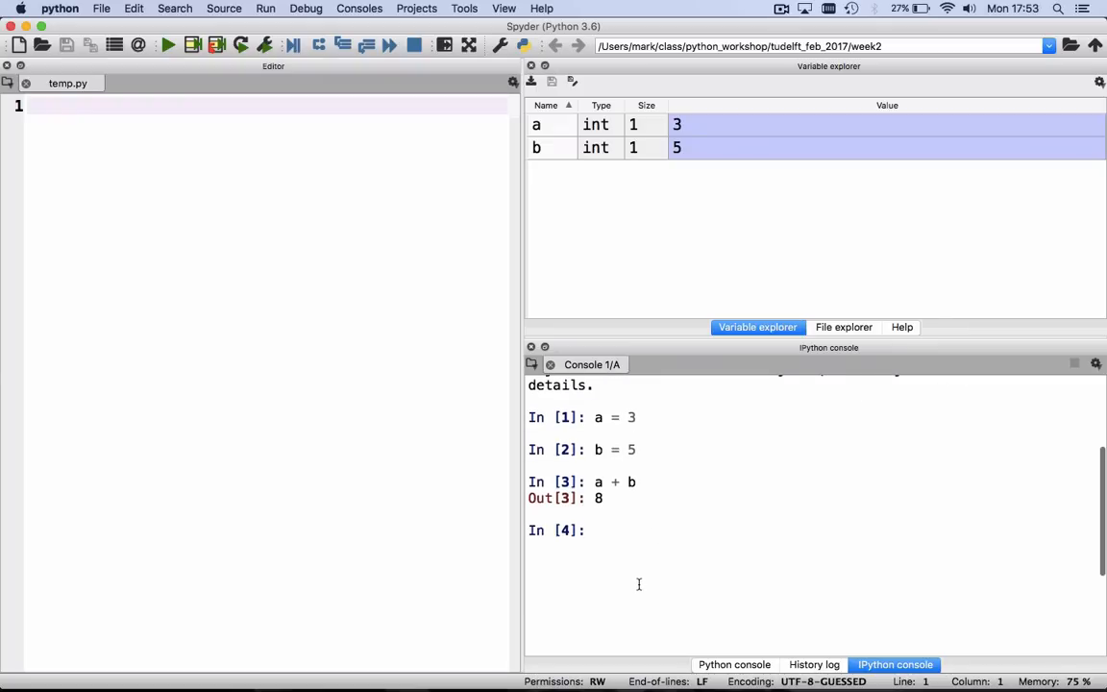
pyautogui.scroll(3)
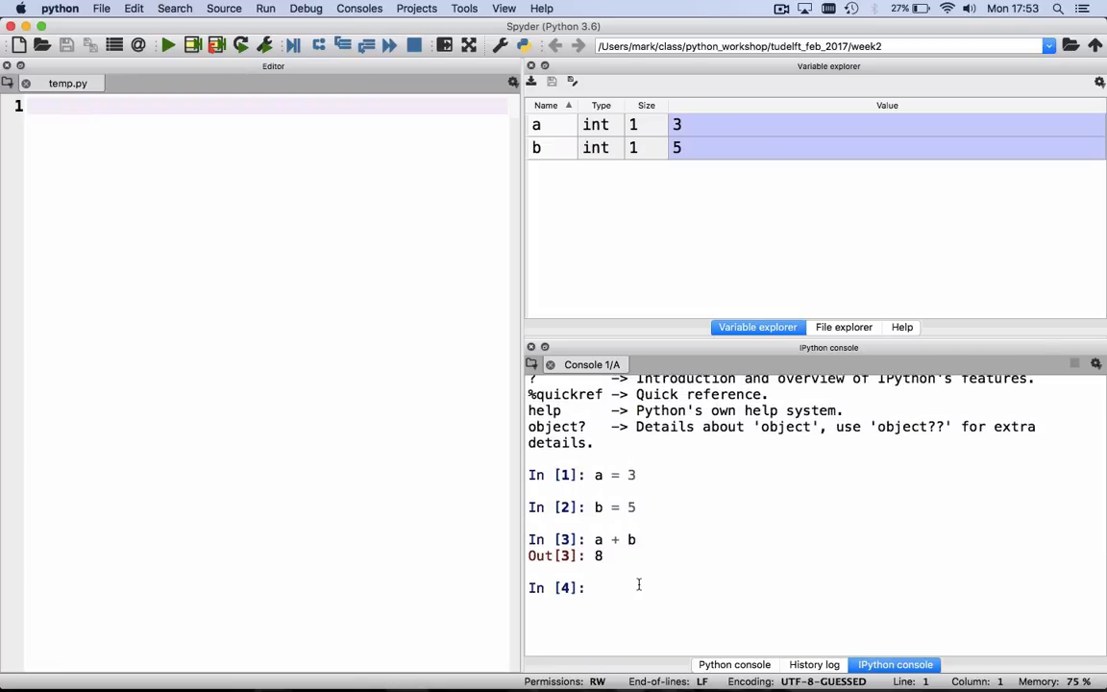
pyautogui.write('import matplot')
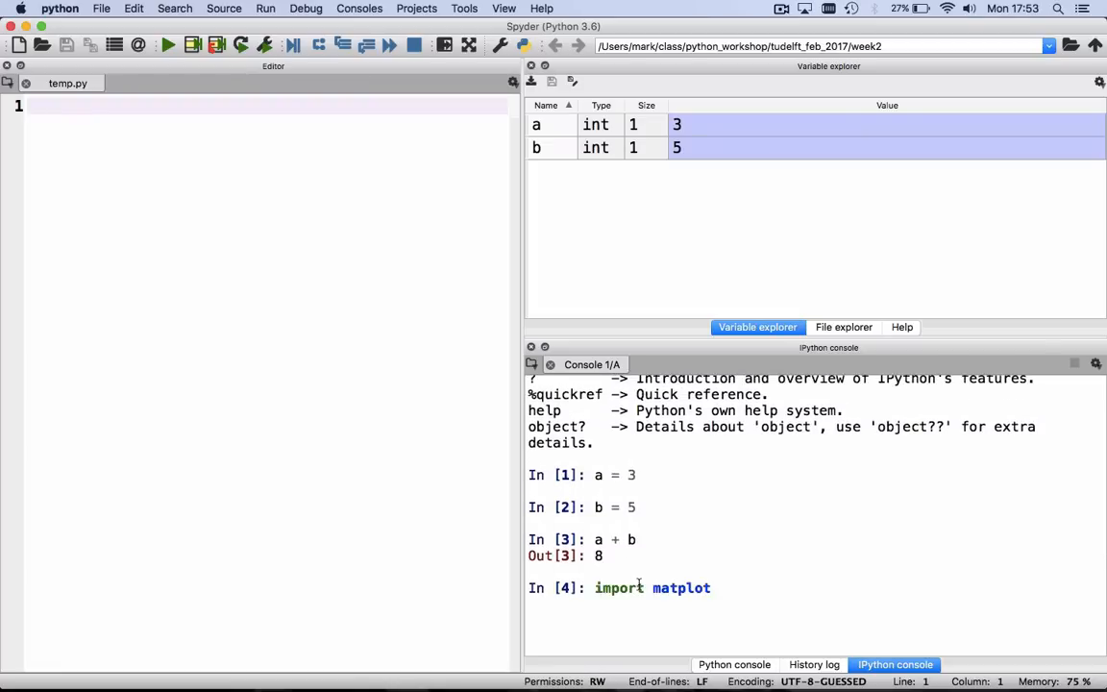
pyautogui.write('lib.pyplot as')
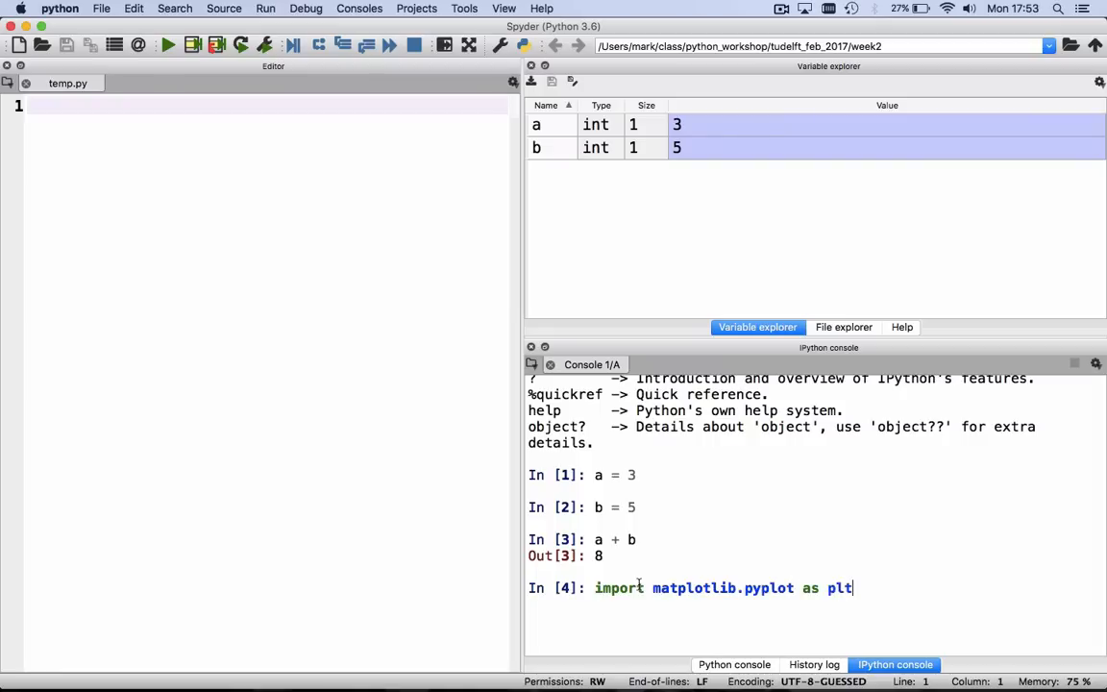
# Step: Write the call plt.plot([1, 3, 2]) in the console
pyautogui.write('plt.plot')
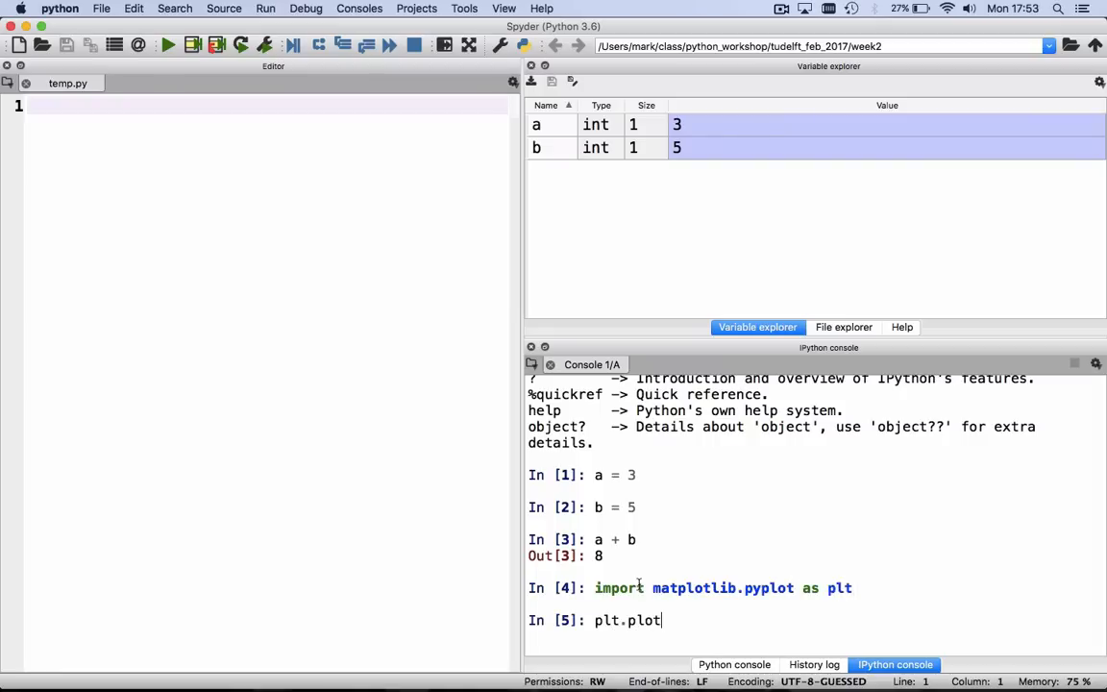
pyautogui.write('([')
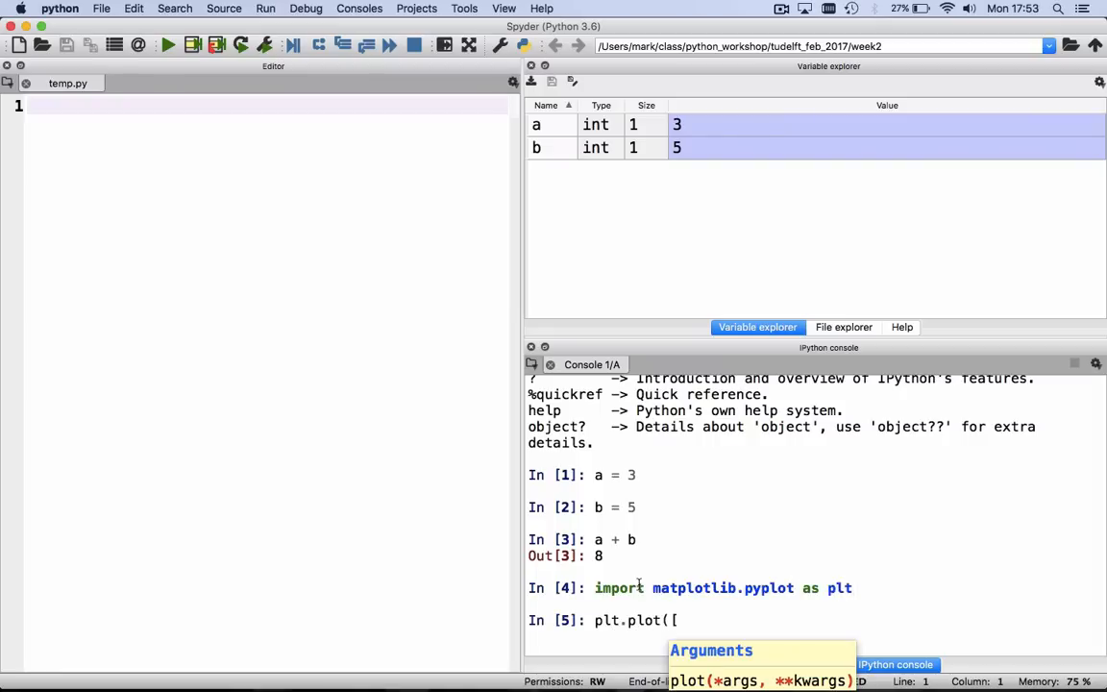
pyautogui.write('1, 3,')
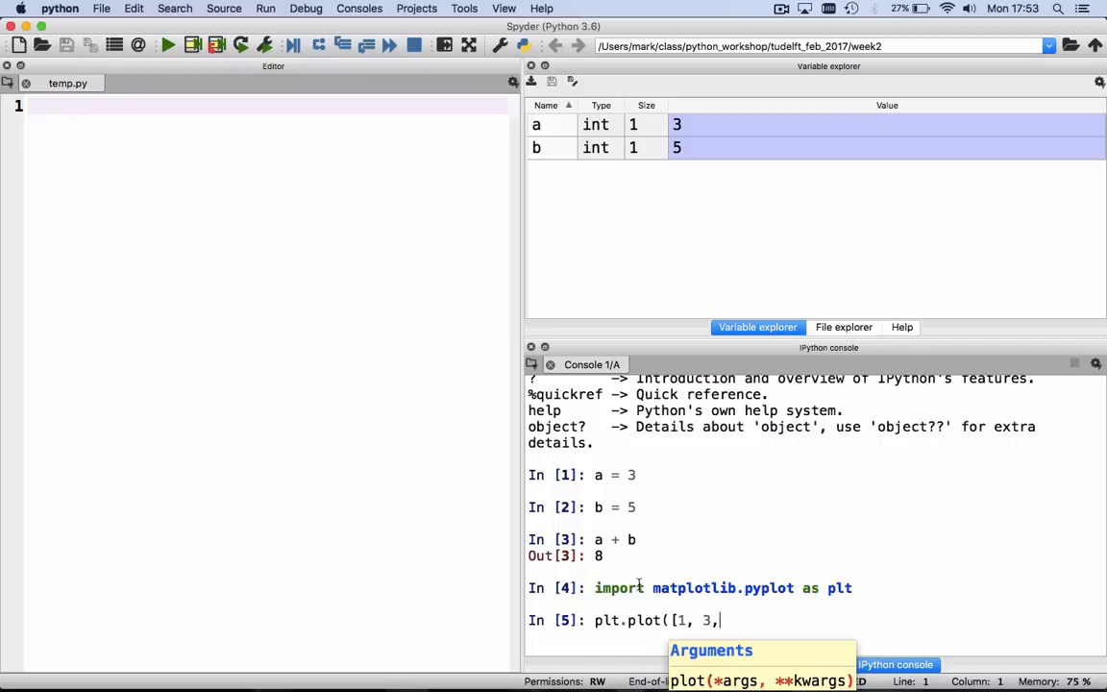
pyautogui.write('2]')
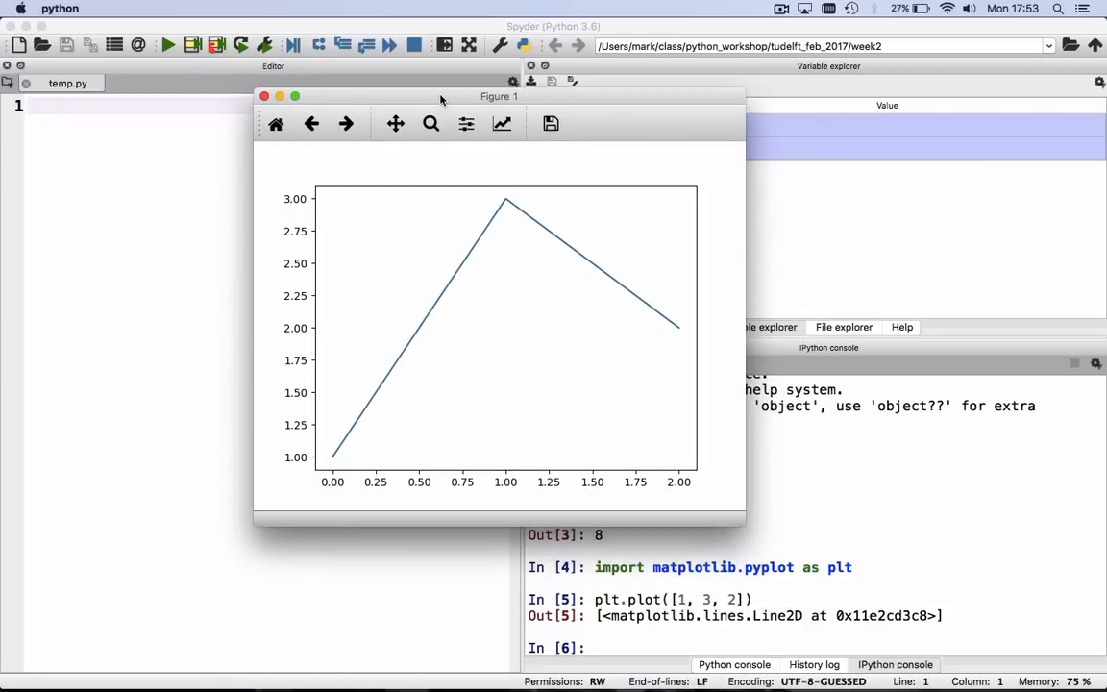
pyautogui.moveTo(690, 463)
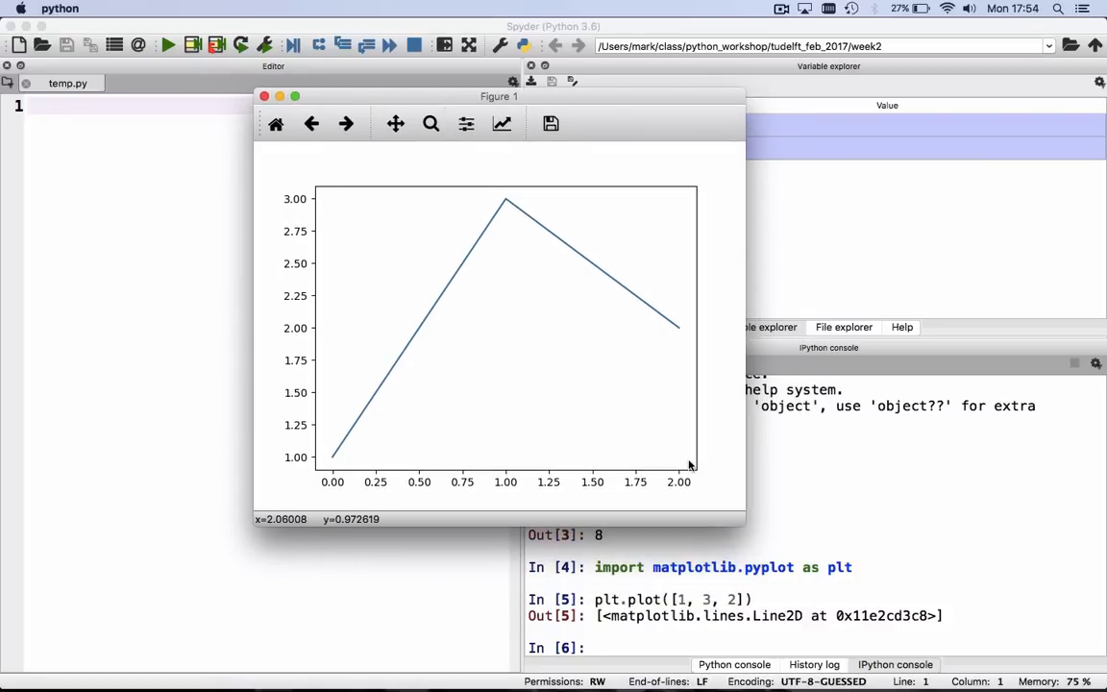
# Step: Run the plot, inspect Figure 1, then close the figure window
pyautogui.click(276, 97)
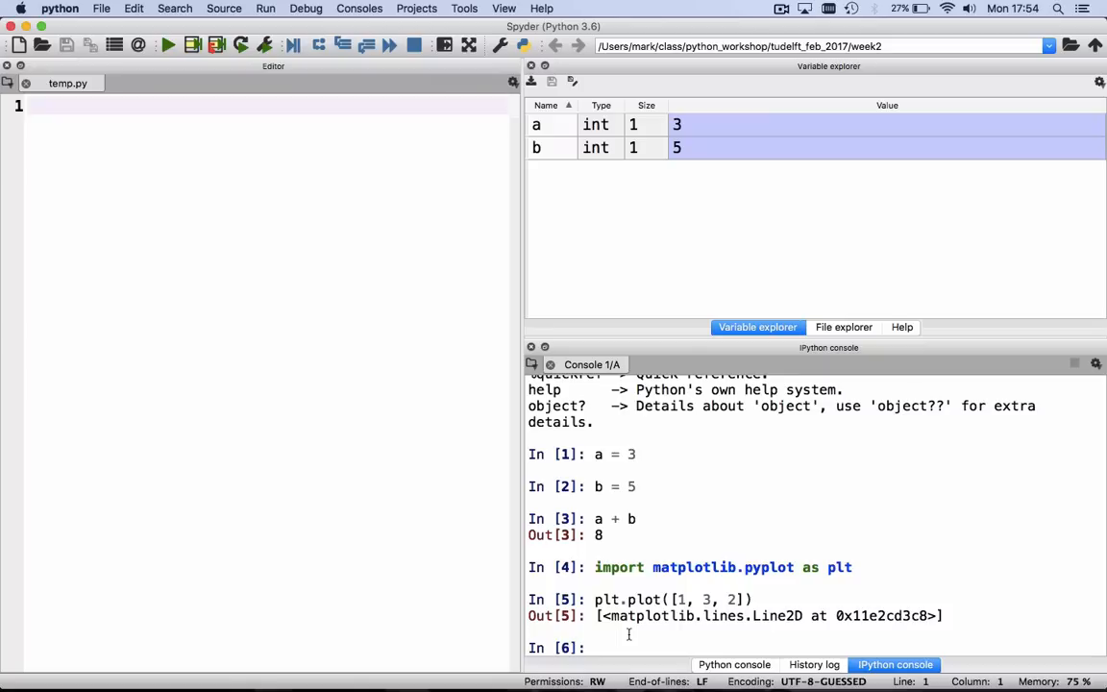
# Step: Label the x-axis as 'x-axis' with plt.xlabel from the console
pyautogui.write('plt.')
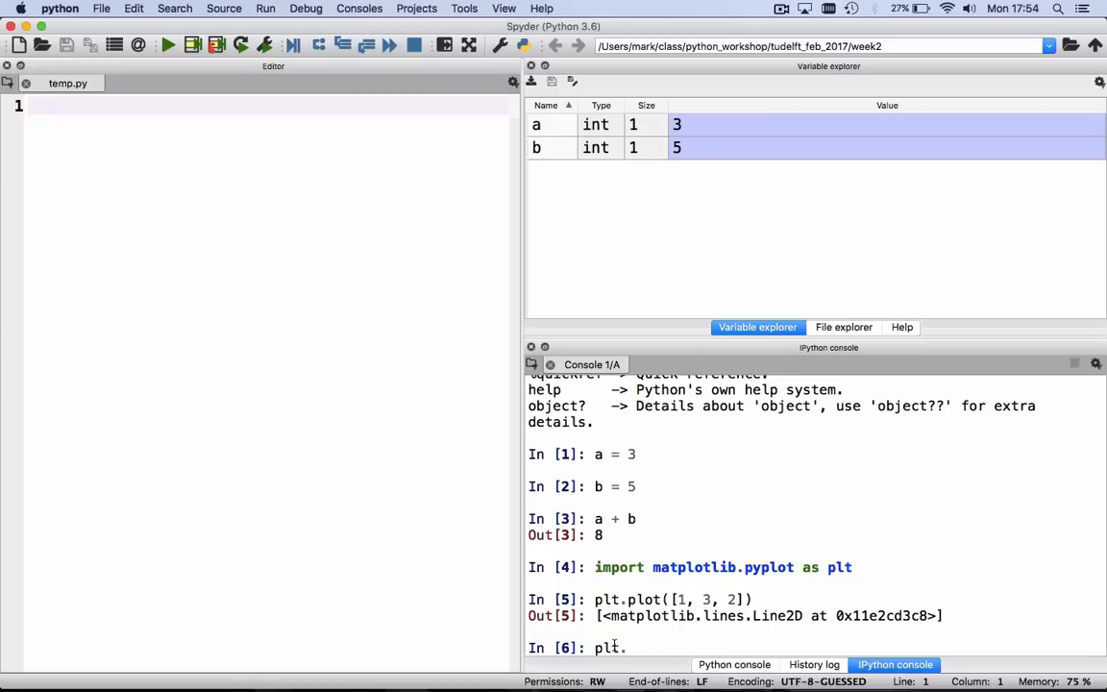
pyautogui.write("xlabel('")
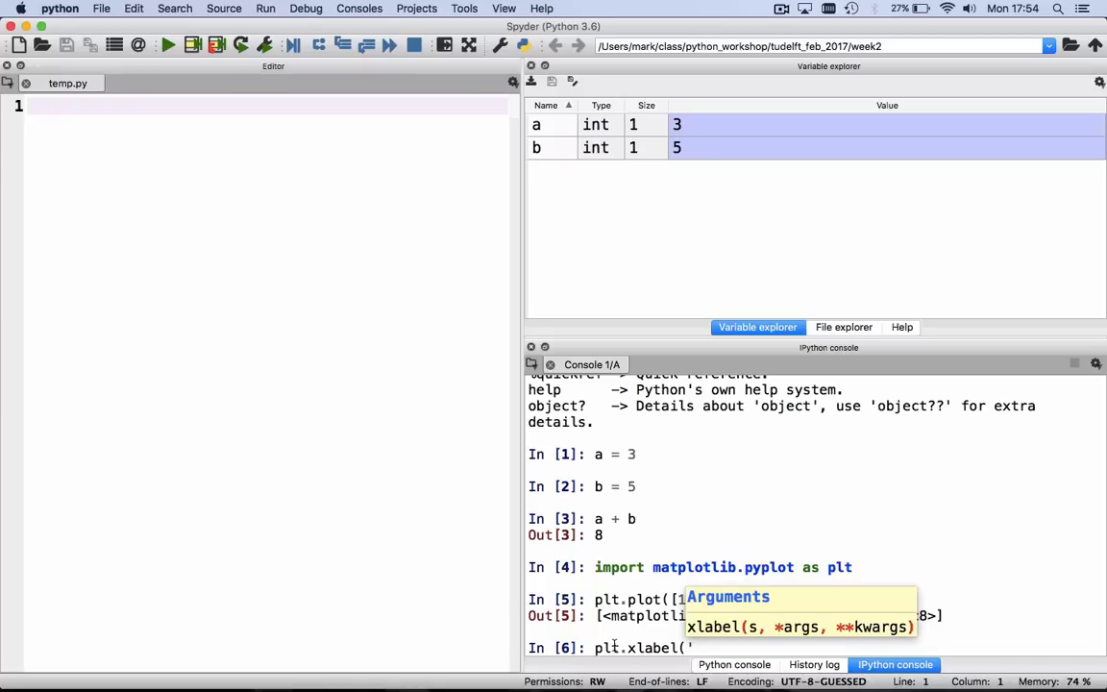
pyautogui.write("x-axis'")
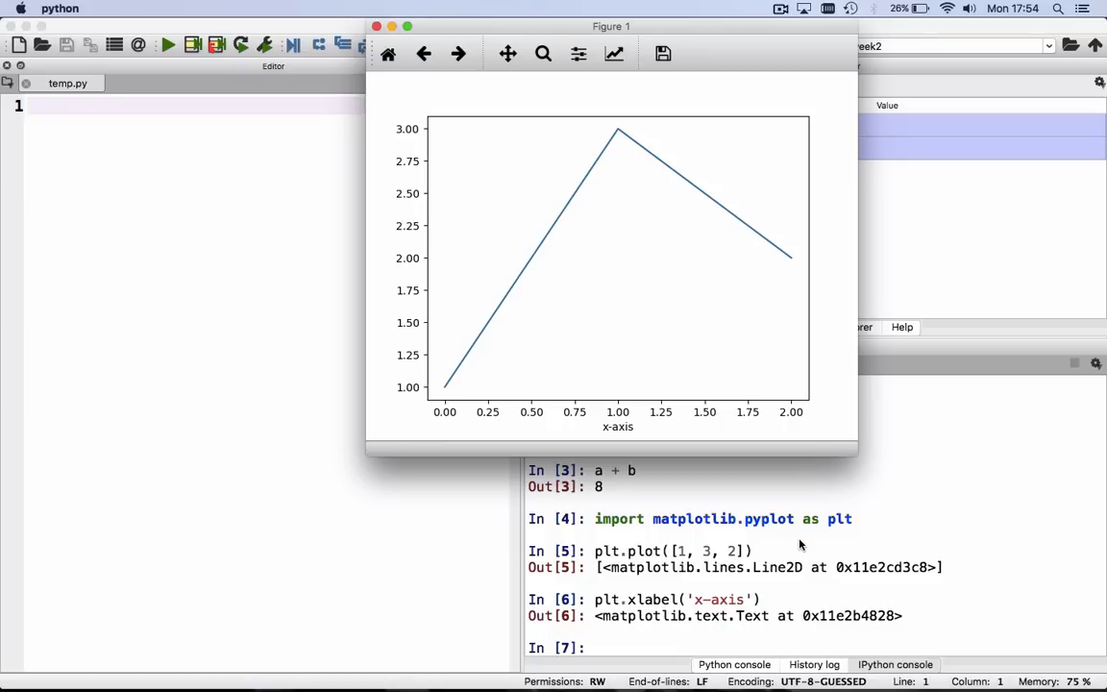
# Step: View the updated Figure 1 and close its window
pyautogui.click(410, 26)
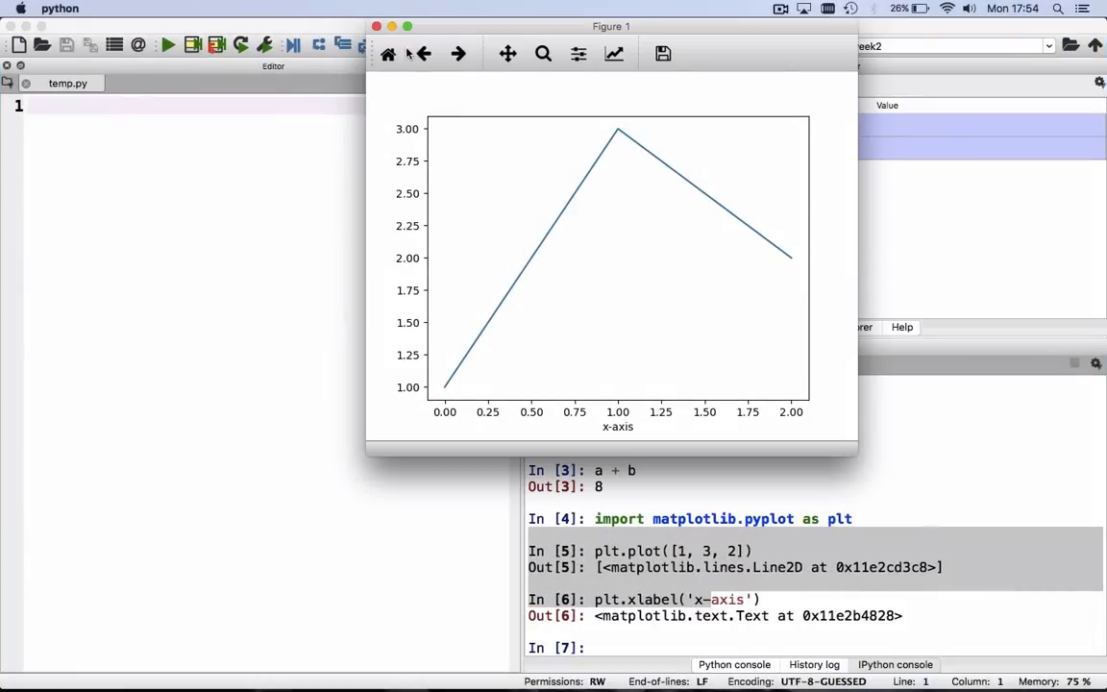
pyautogui.click(388, 27)
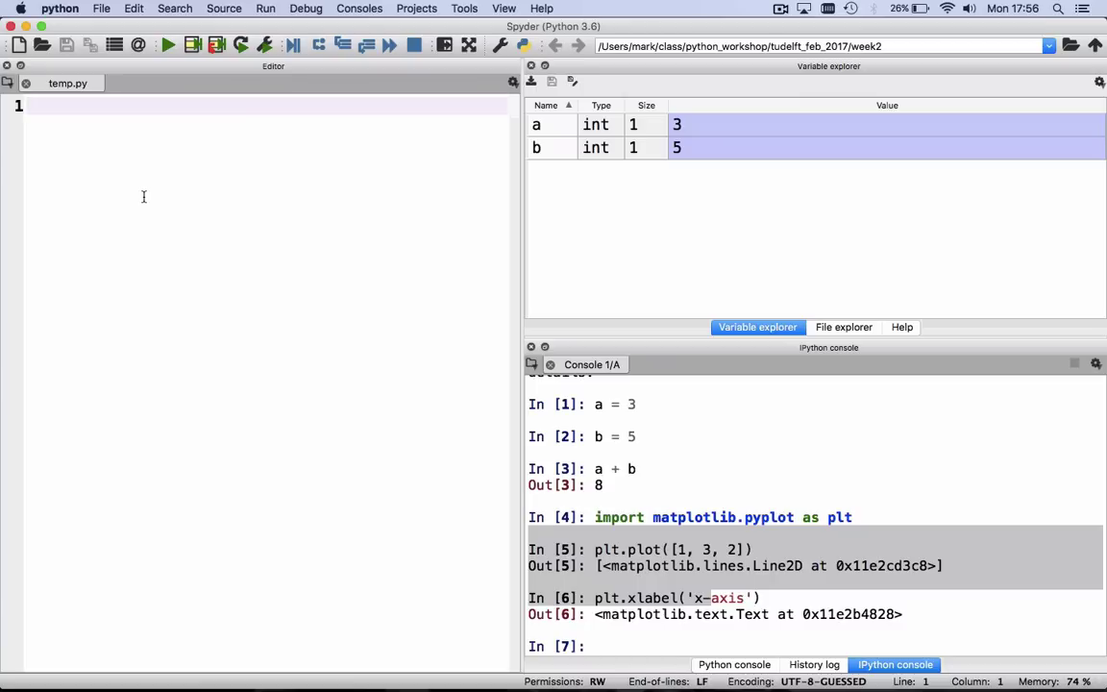
# Step: Write numpy as np and matplotlib.pyplot as plt imports in temp.py
pyautogui.write('f')
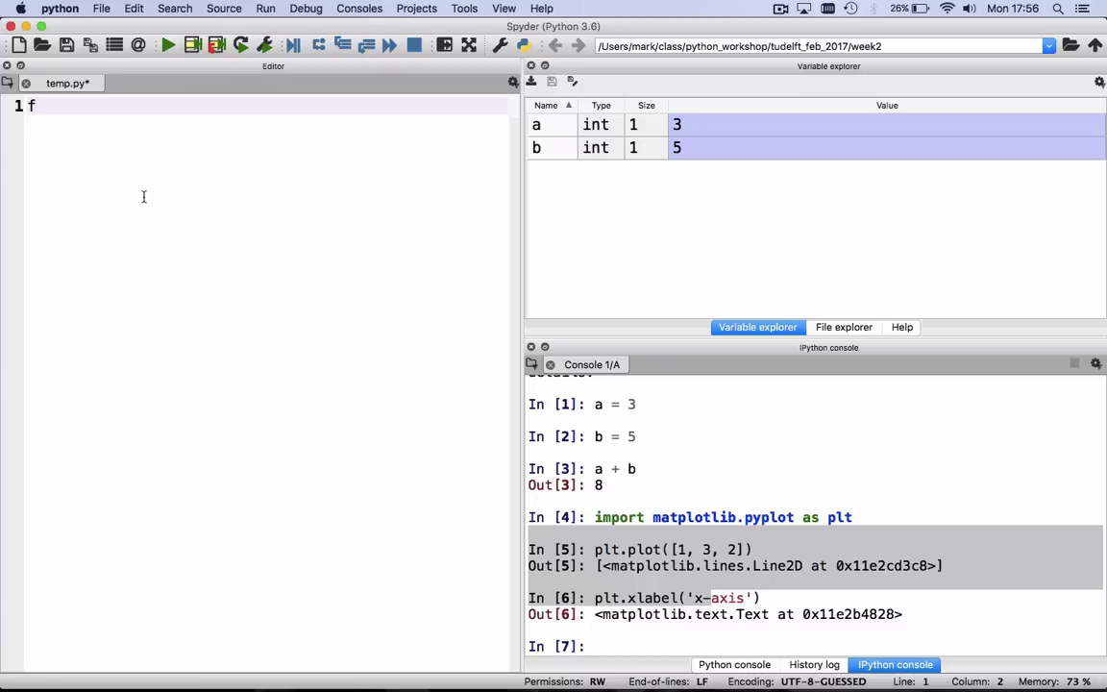
pyautogui.write('import nupmy')
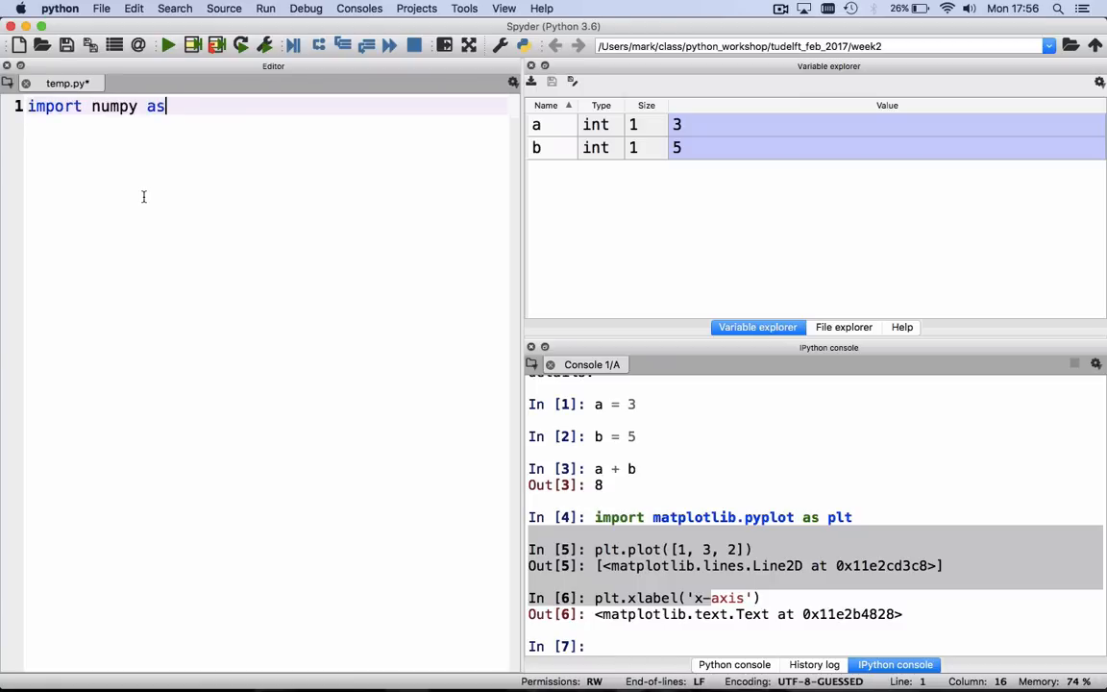
pyautogui.write('np')
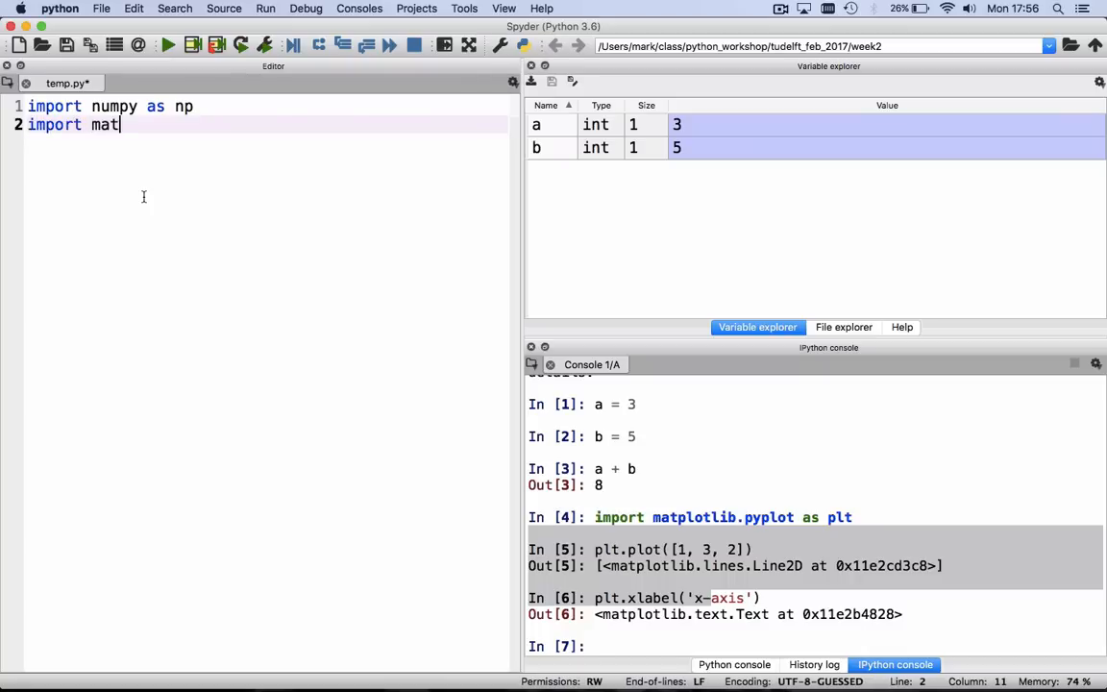
pyautogui.write('plotlibp')
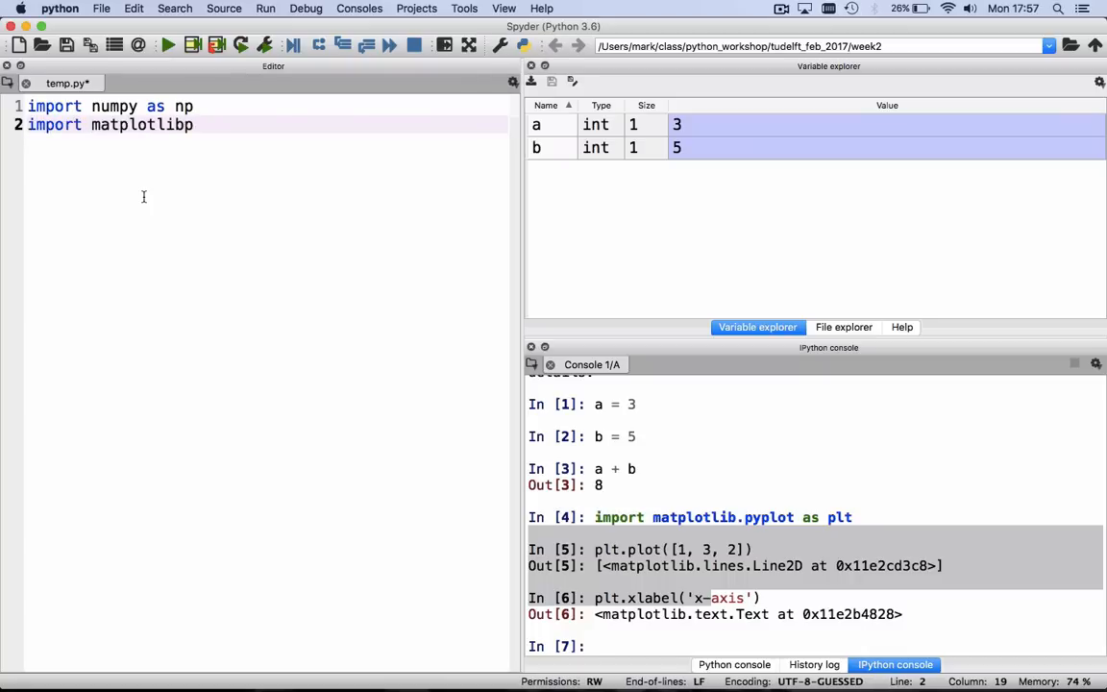
pyautogui.write('.pyplot as plt')
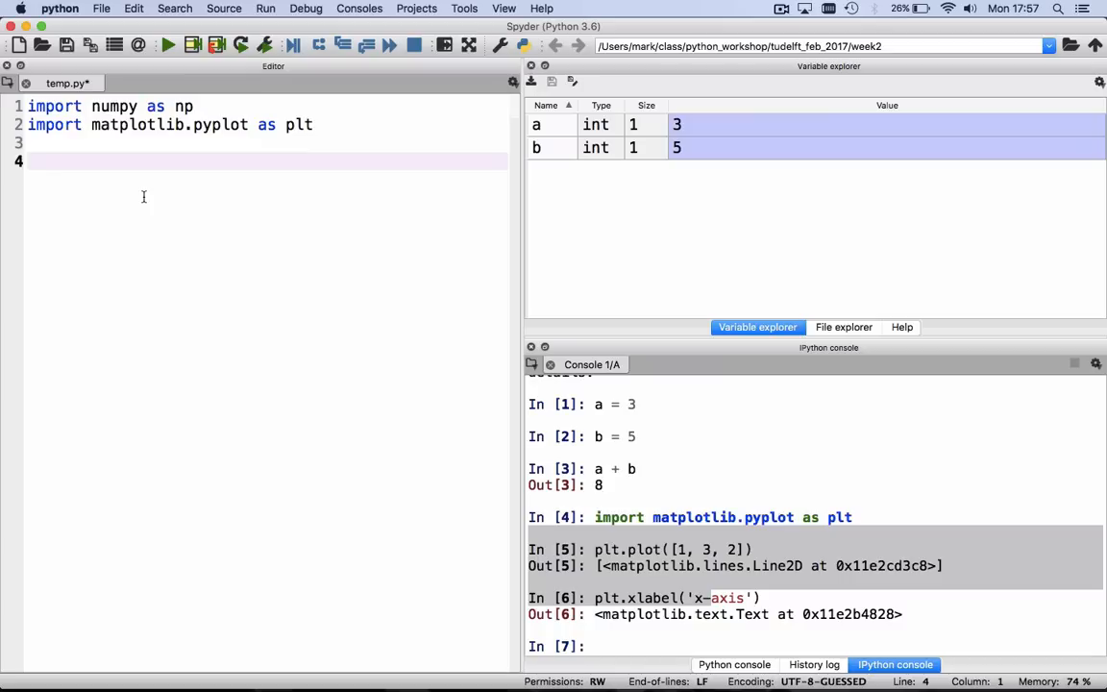
# Step: Define x = np.linspace(0, 3 * np.pi, 100)
pyautogui.write('x = np.')
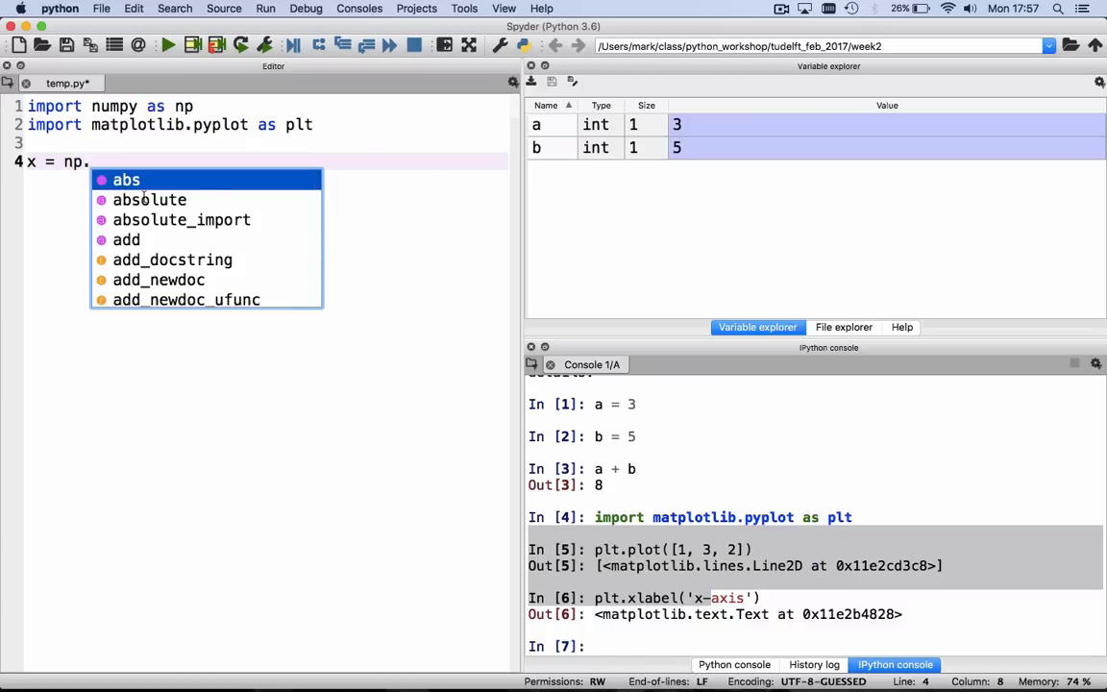
pyautogui.write('linspace')
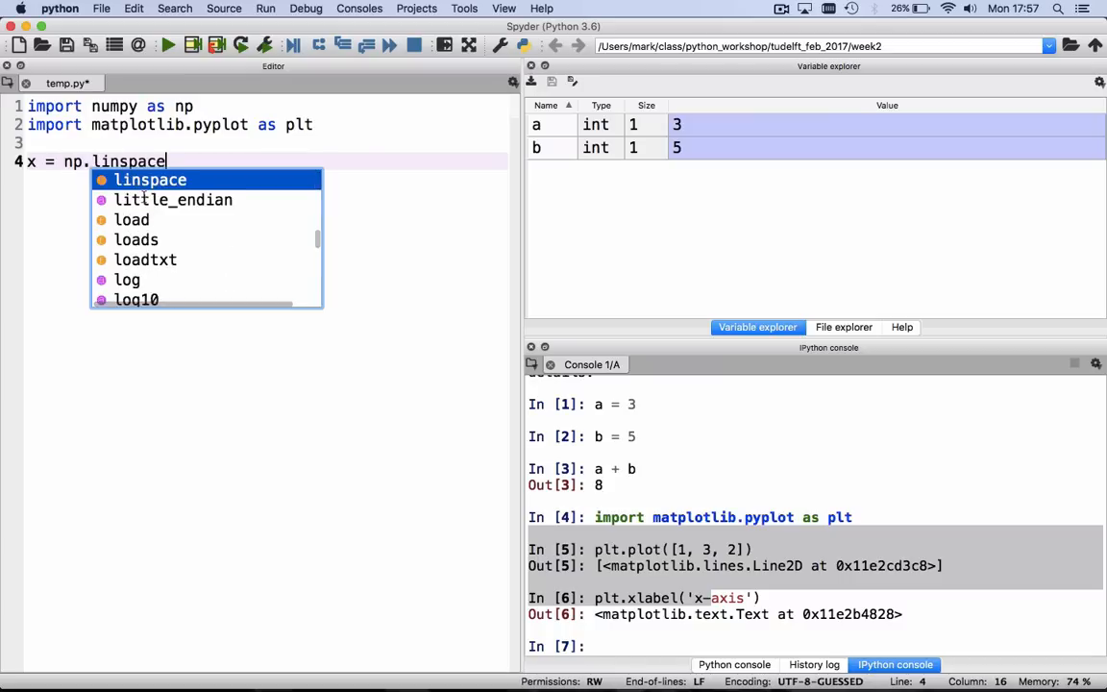
pyautogui.write('(0, 3 * np')
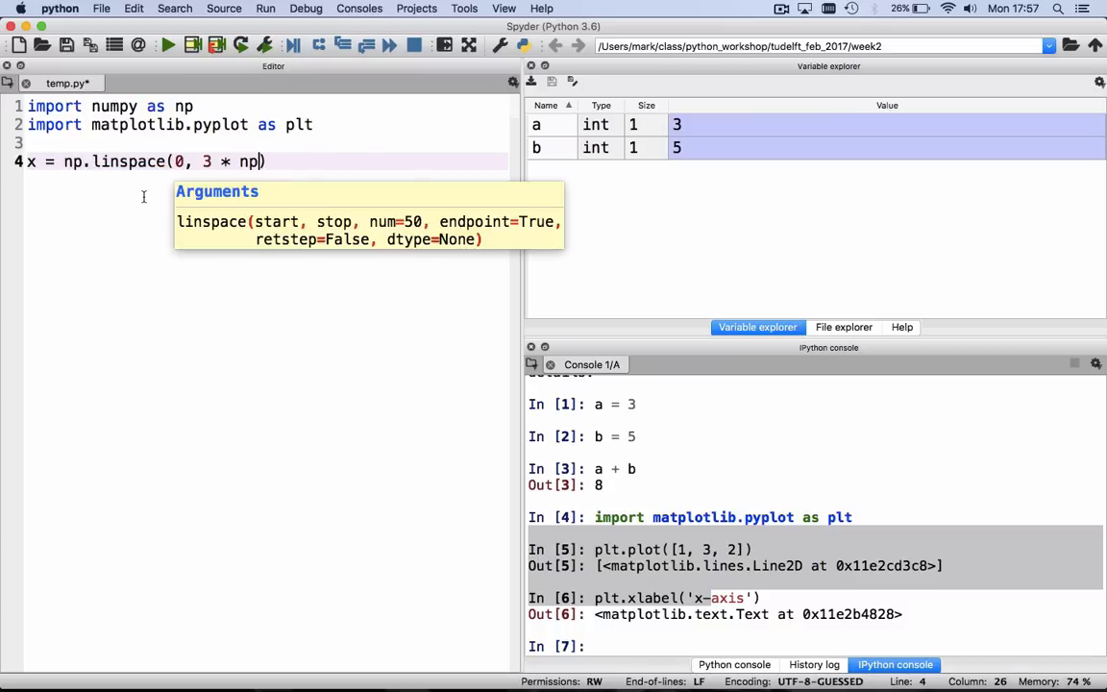
pyautogui.write('.pi')
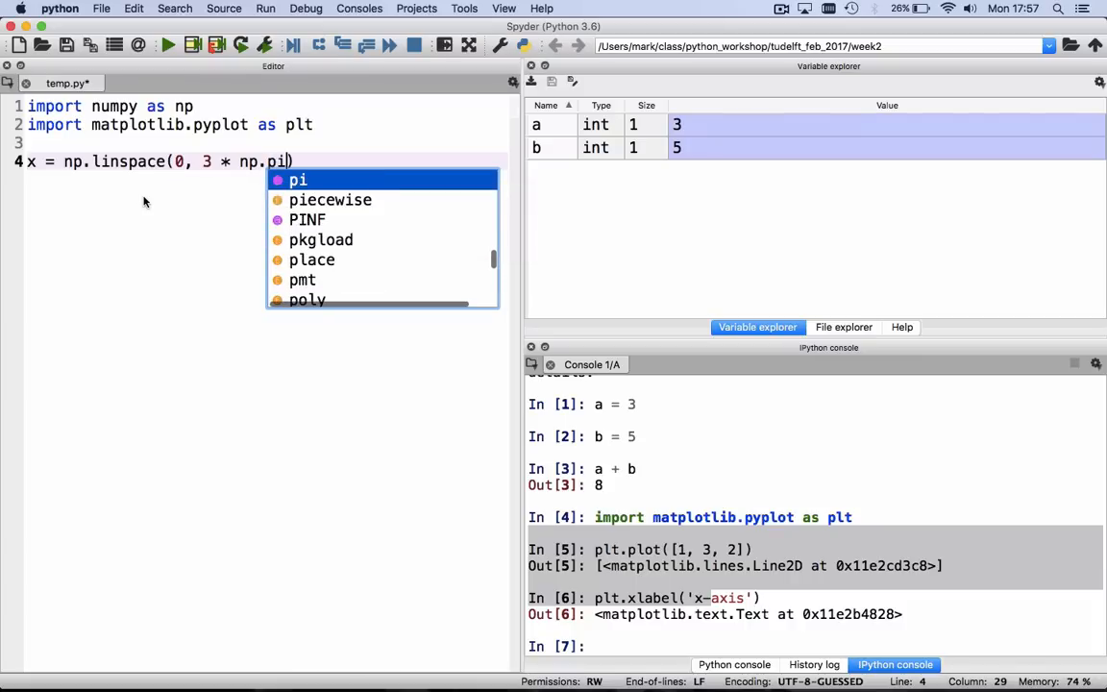
pyautogui.write(', 100)')
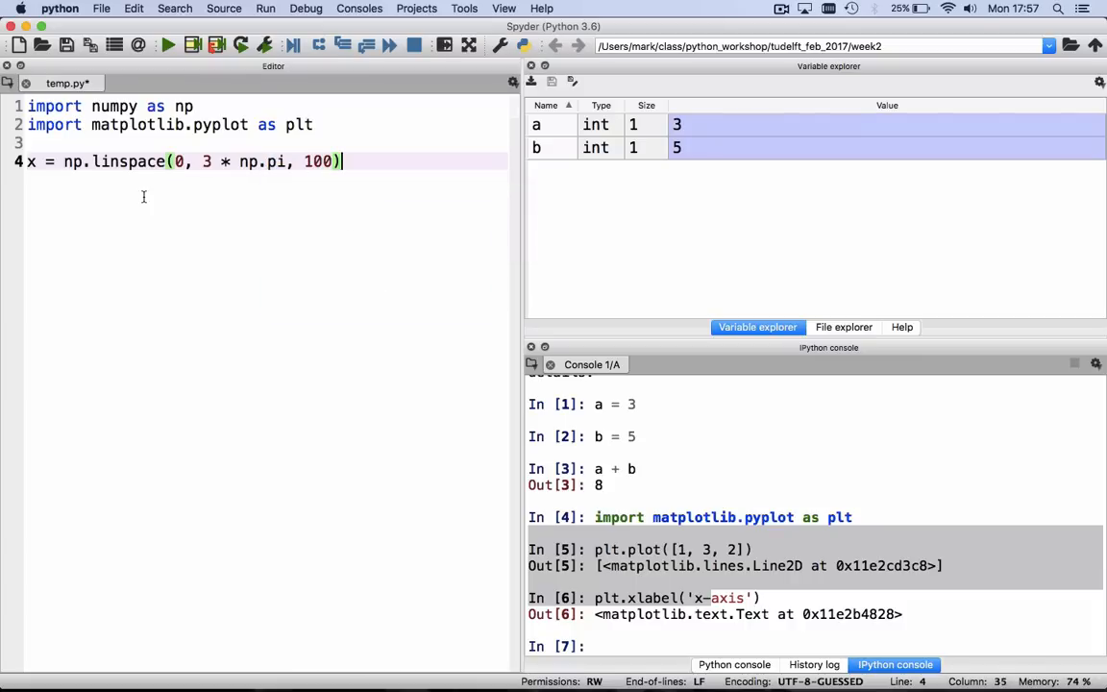
# Step: Add y = np.sin(x) and plt.plot(x, y) to the script
pyautogui.write('y = np')
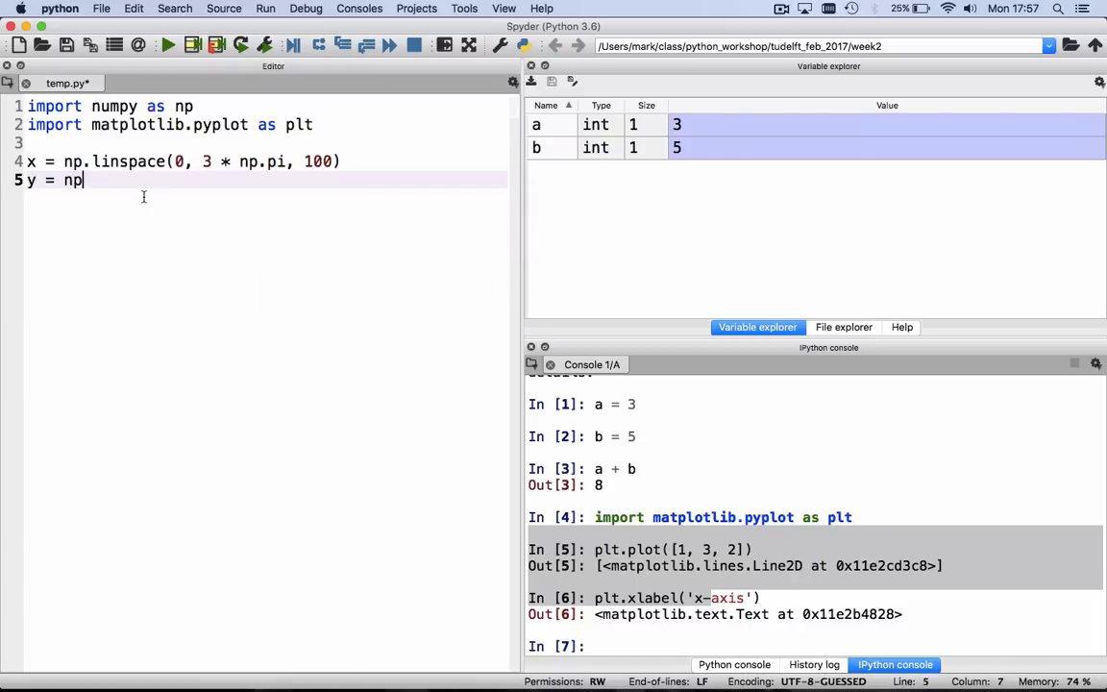
pyautogui.write('.sin(x)')
pyautogui.write('plt.plot(x ')
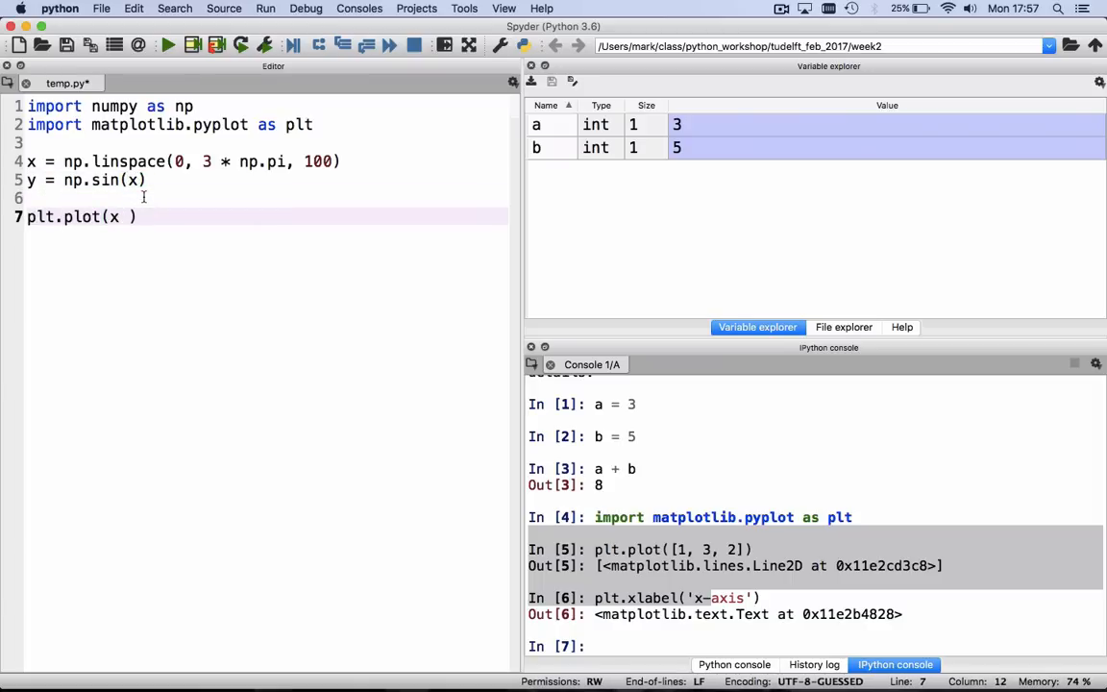
pyautogui.write(', y')
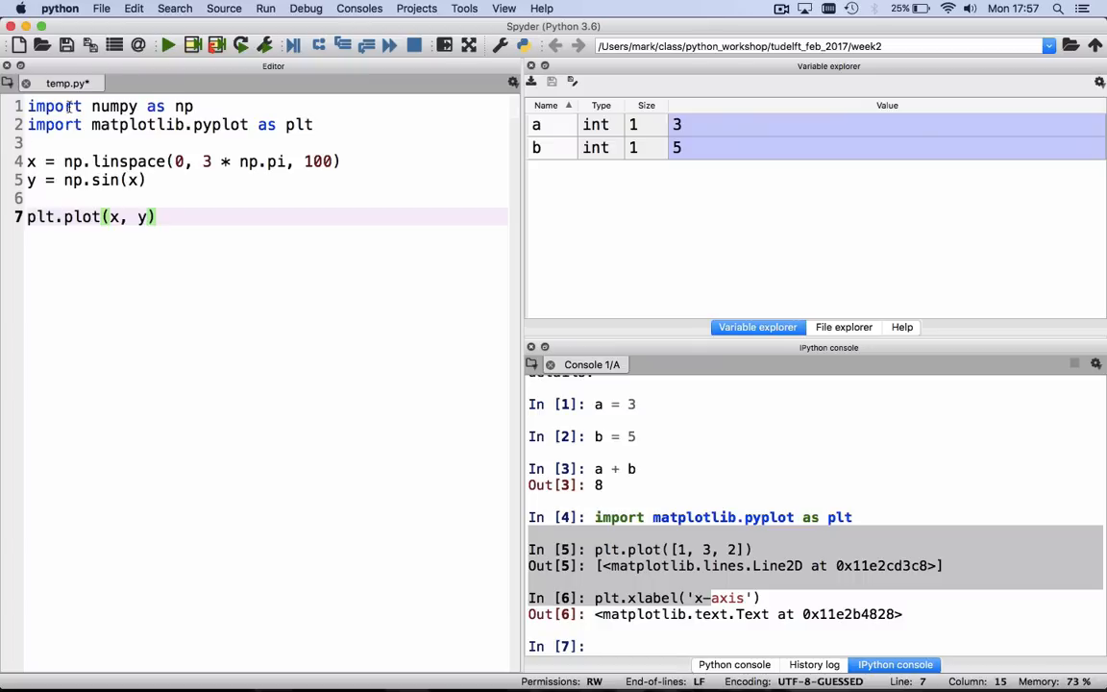
pyautogui.click(103, 8)
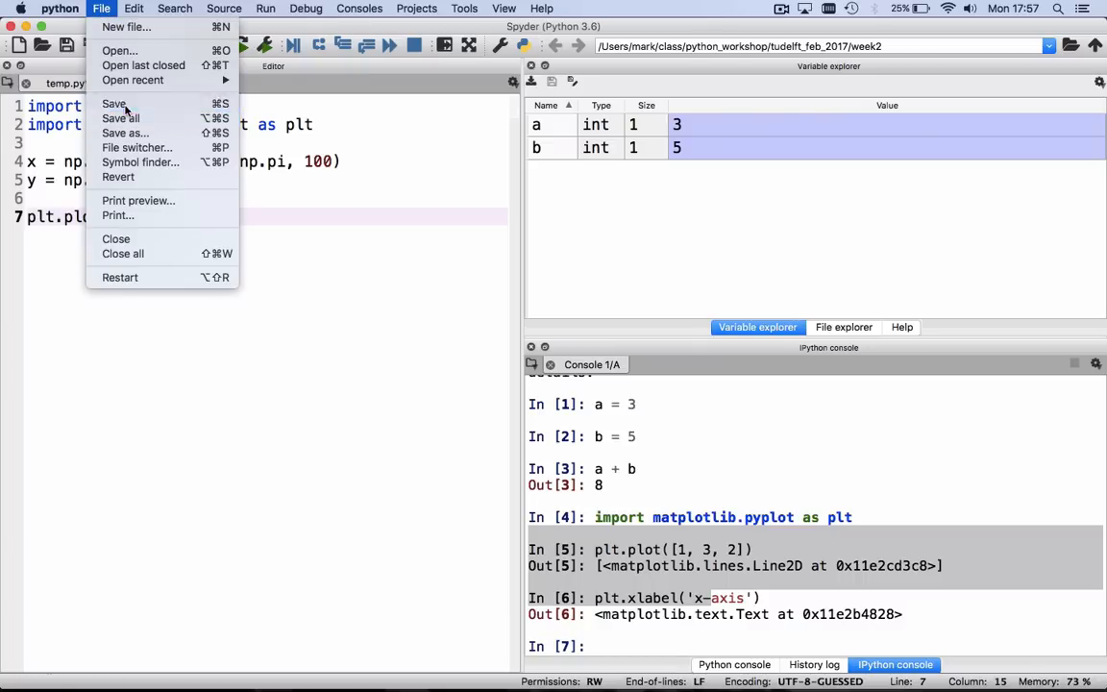
# Step: Save the temp.py script via the File menu
pyautogui.click(116, 104)
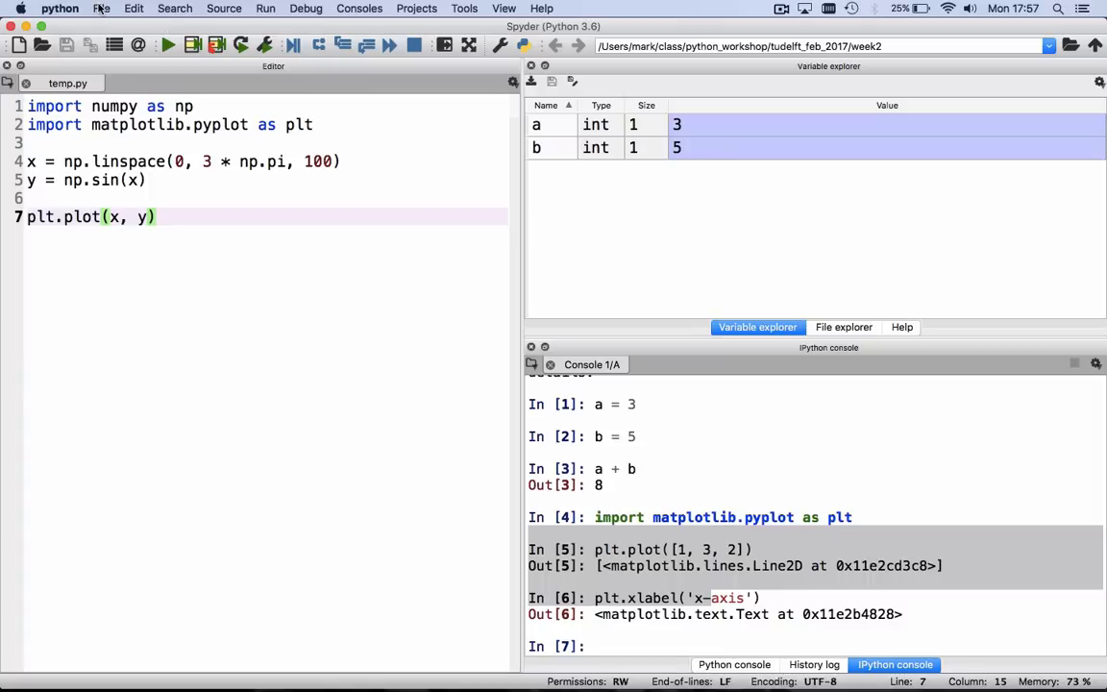
pyautogui.click(104, 7)
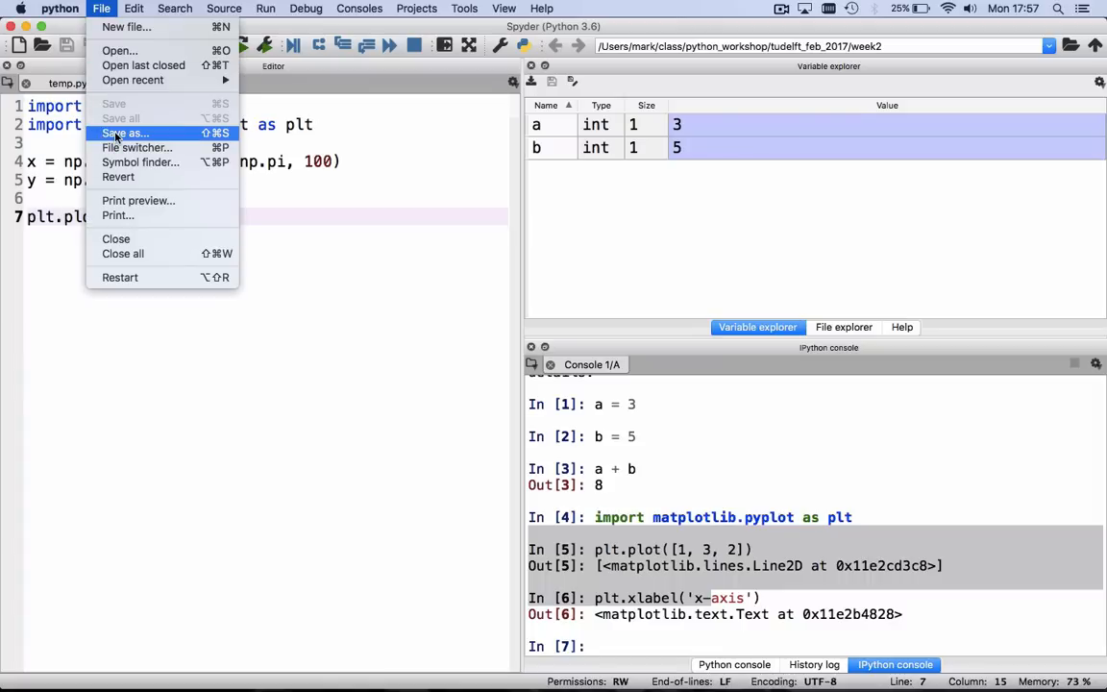
pyautogui.click(125, 130)
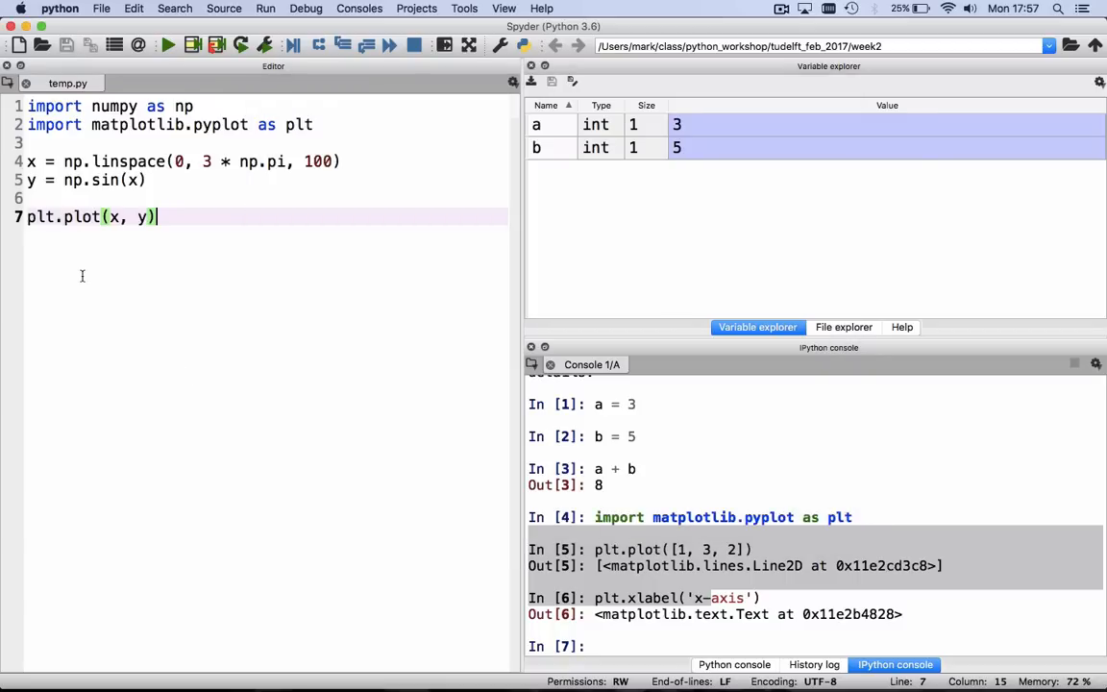
pyautogui.moveTo(192, 296)
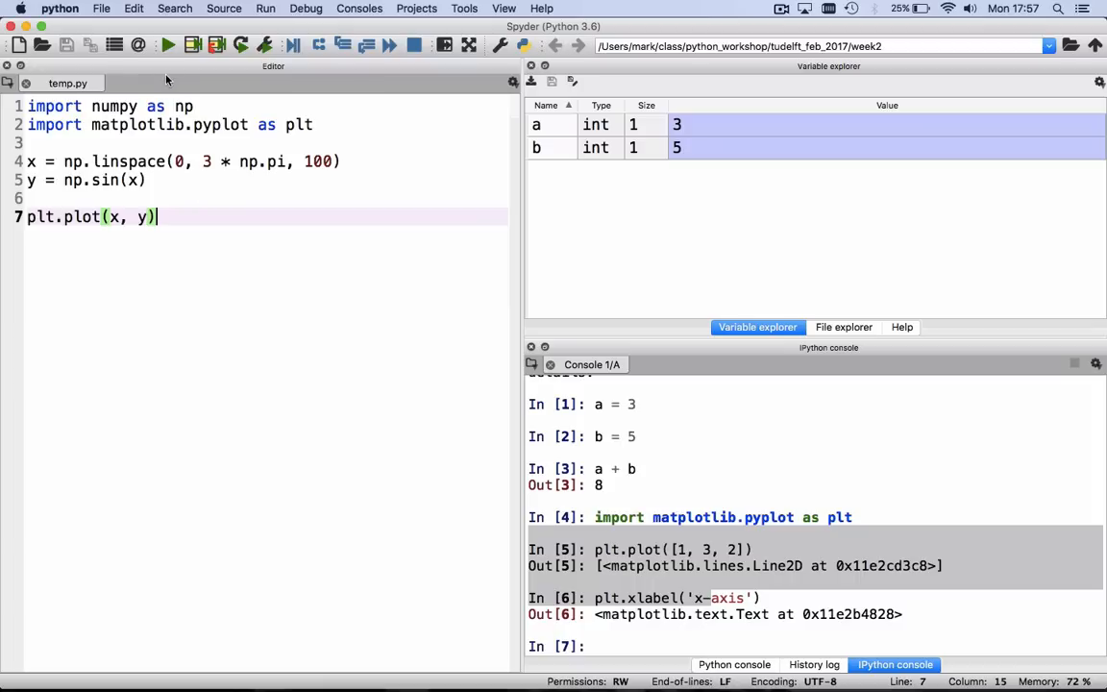
pyautogui.moveTo(168, 46)
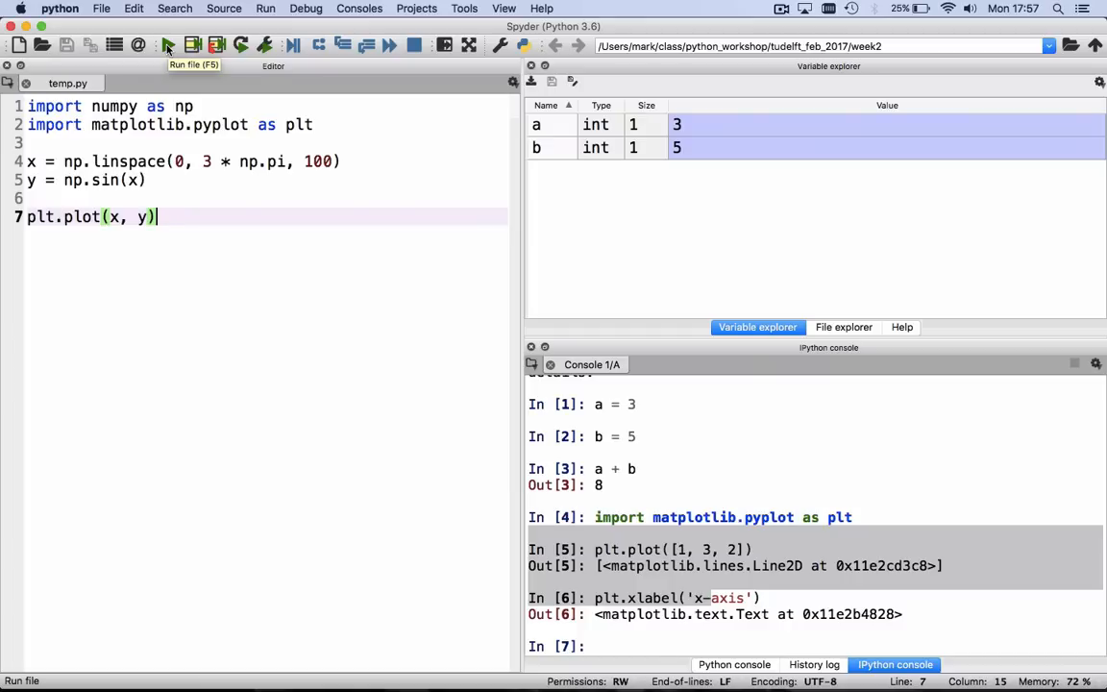
# Step: Run the script to draw the sine curve, then close the figure
pyautogui.click(168, 46)
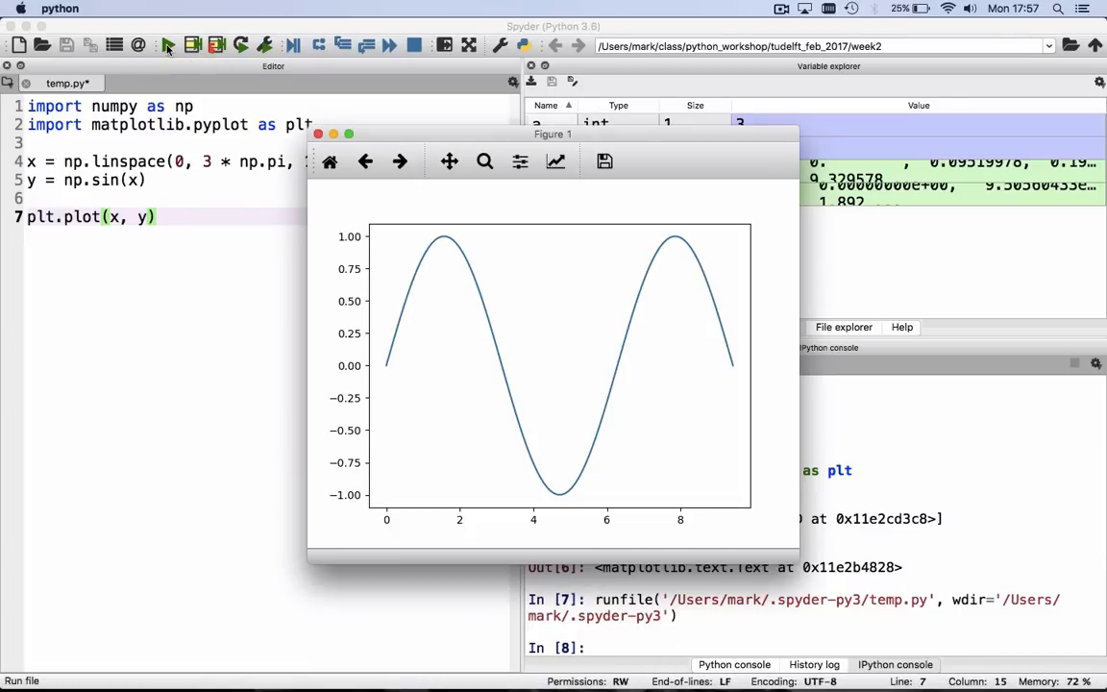
pyautogui.moveTo(184, 54)
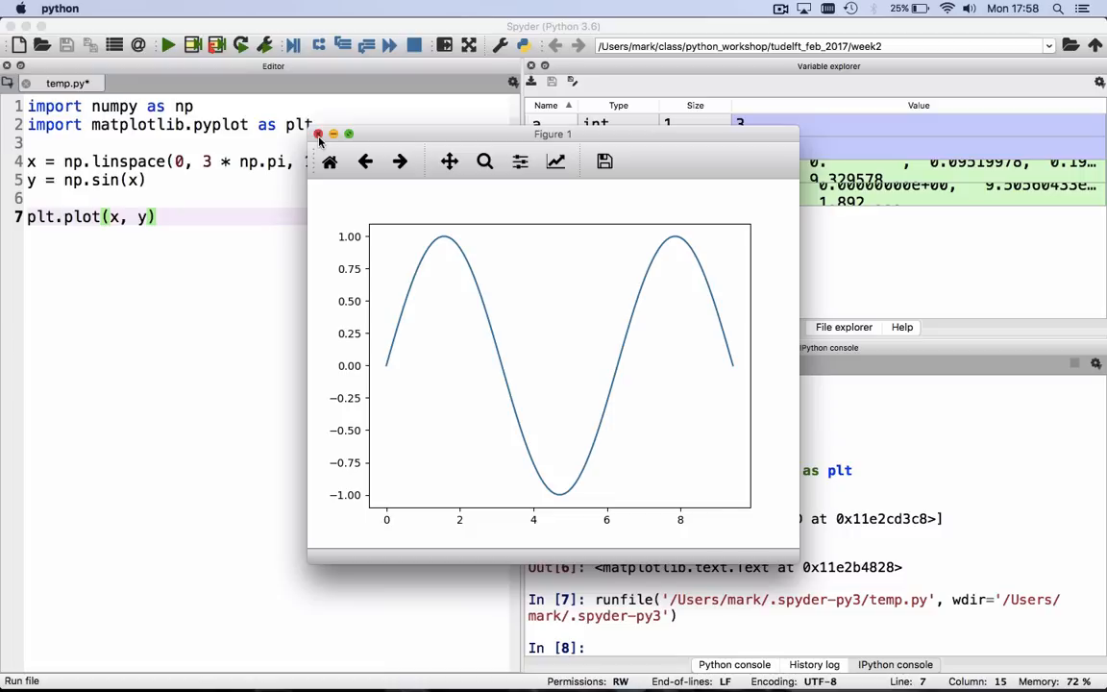
pyautogui.click(317, 135)
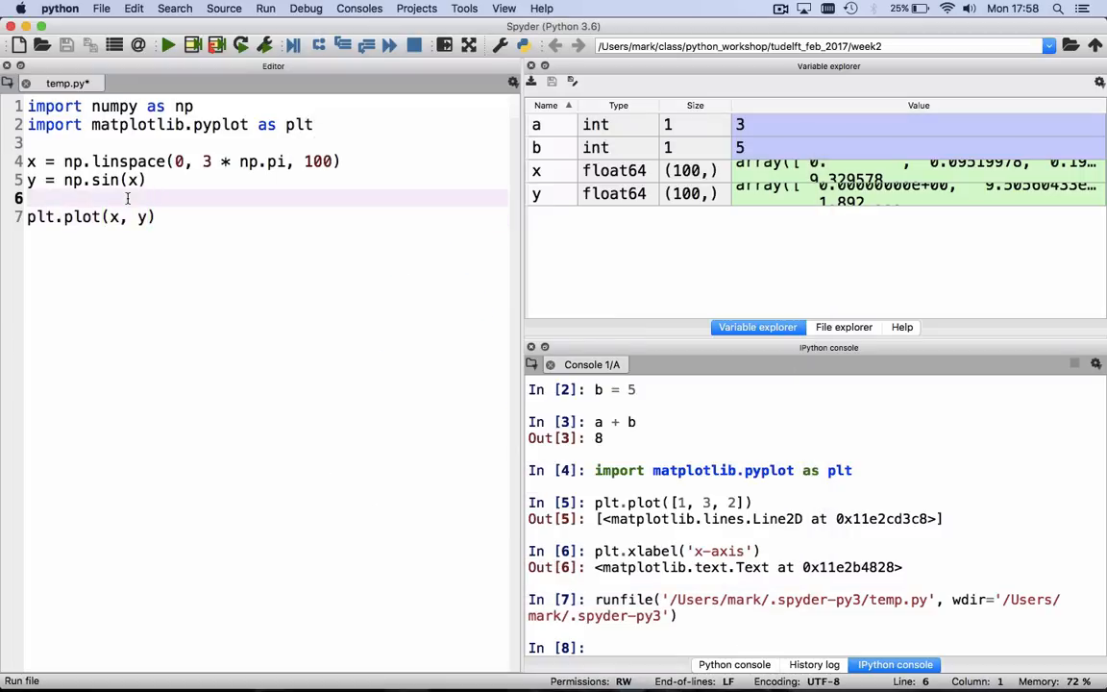
# Step: Add plt.figure() and plt.xlabel('x-axis lines, then run, hitting an unexpected-EOF error
pyautogui.write('plt.')
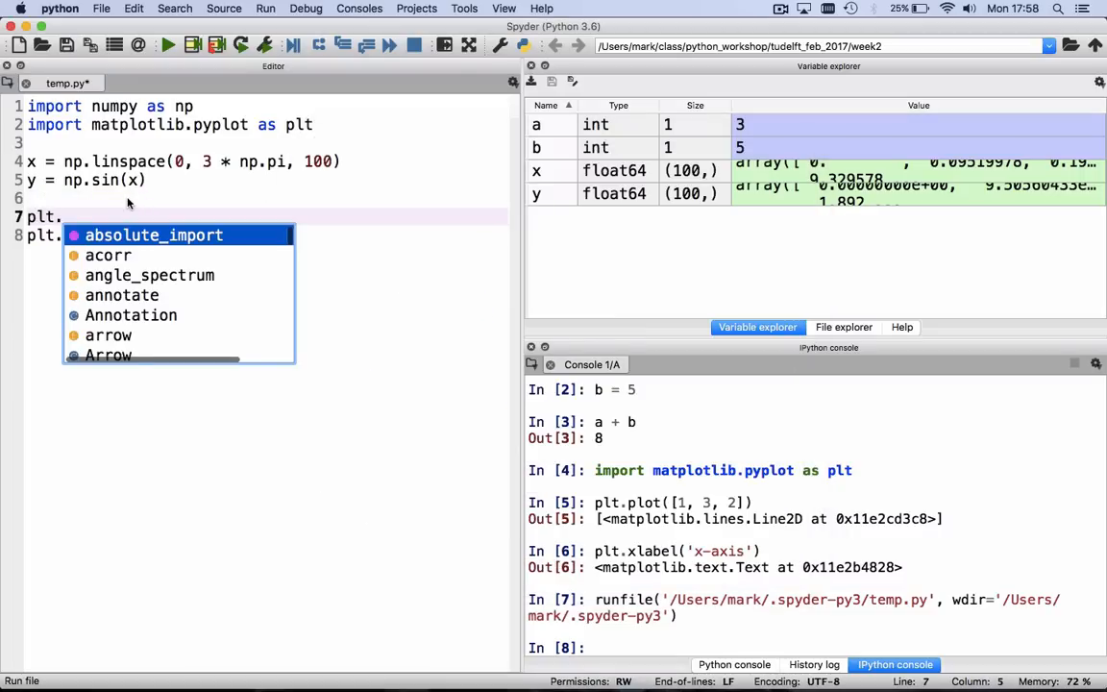
pyautogui.write('figure(')
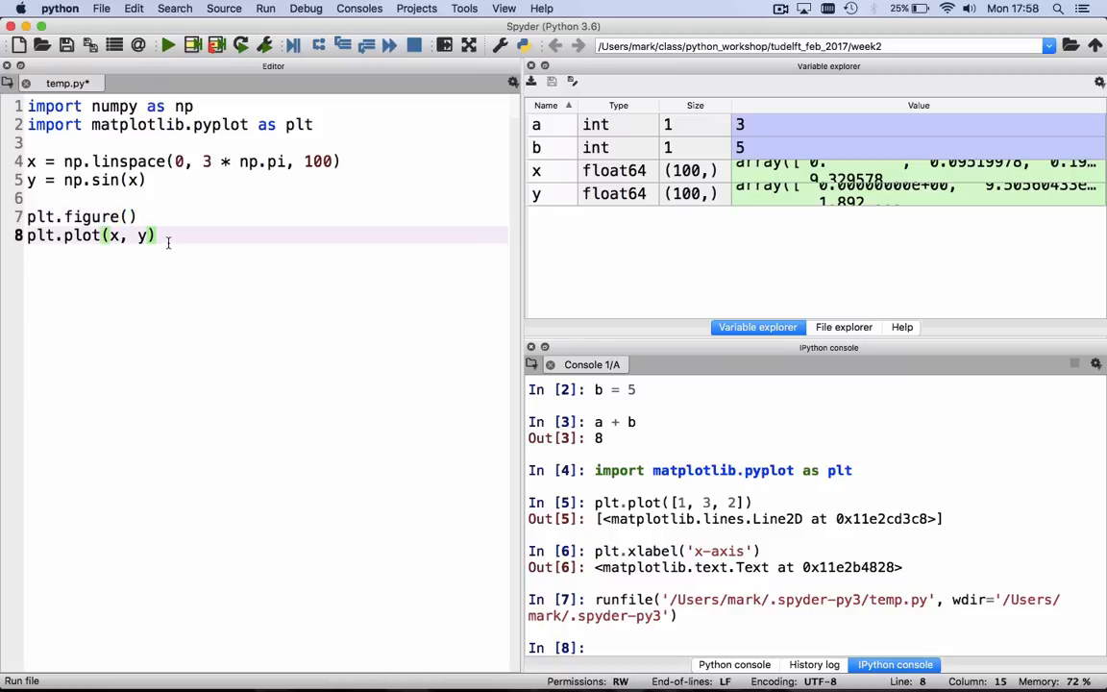
pyautogui.write('plt.xlabe')
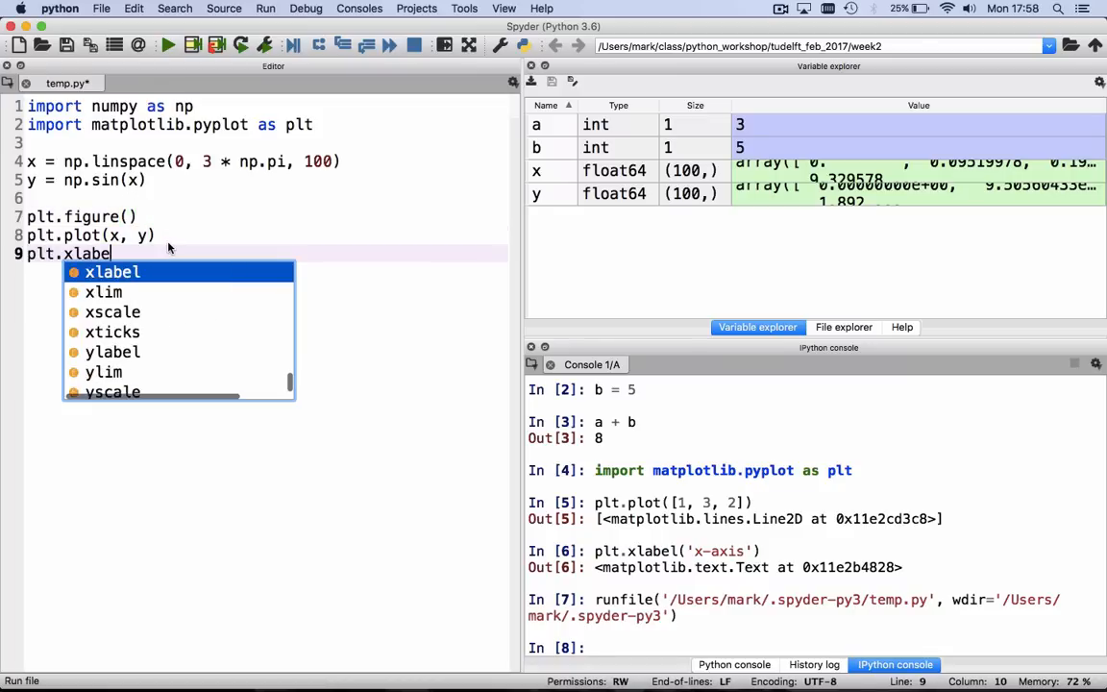
pyautogui.write("('x")
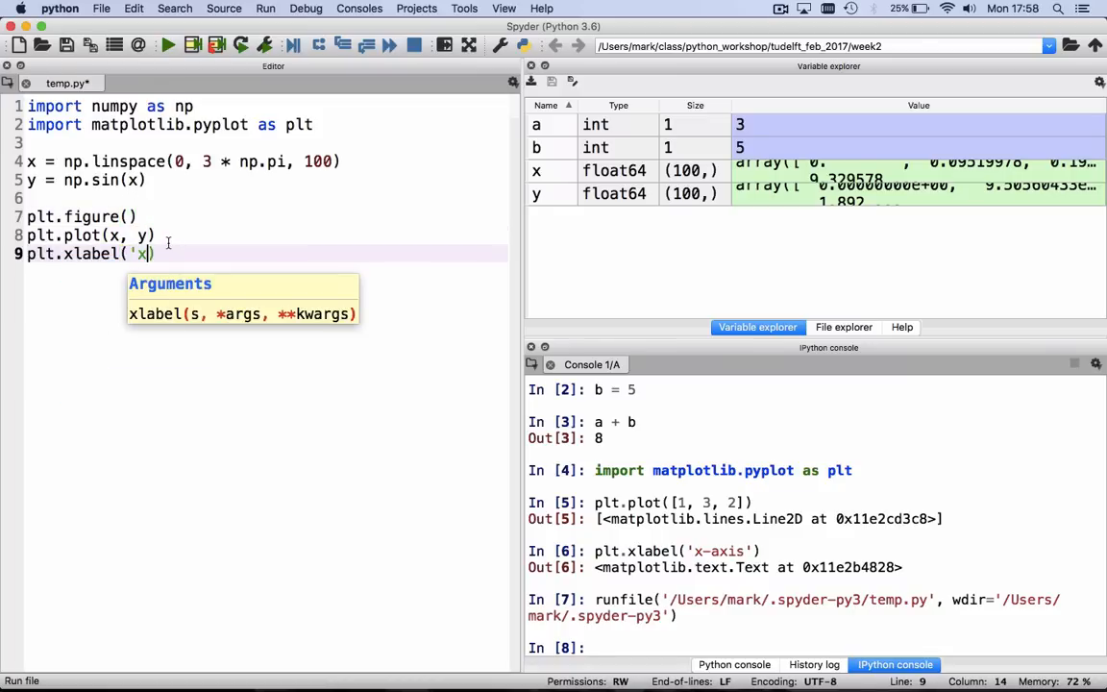
pyautogui.write('-axis')
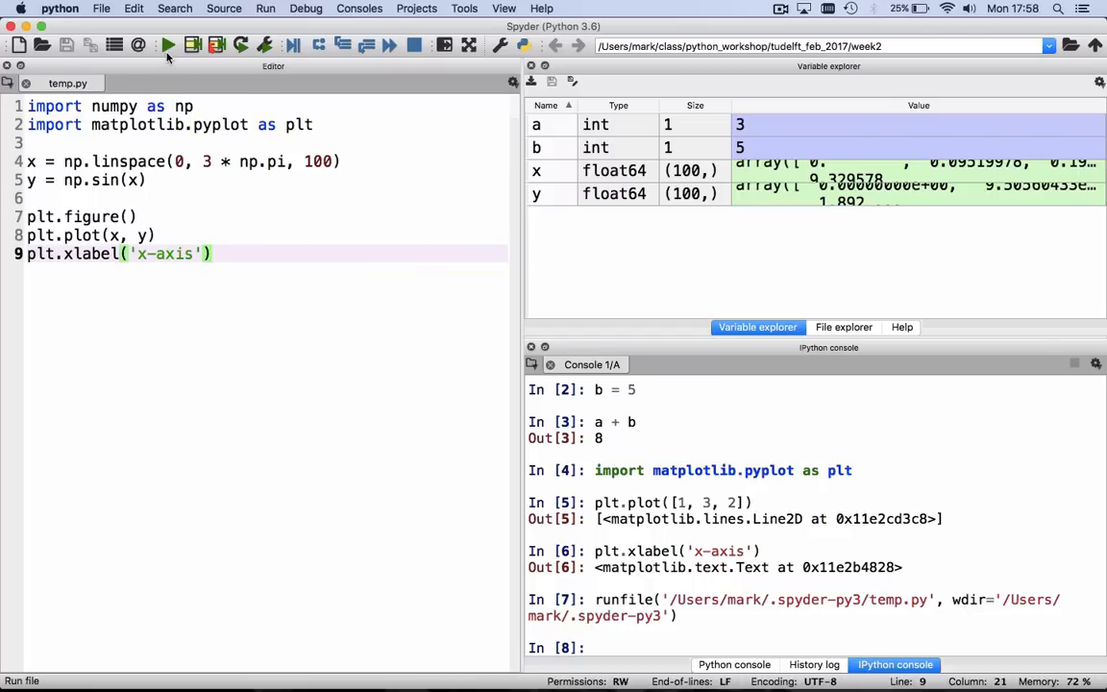
pyautogui.click(167, 46)
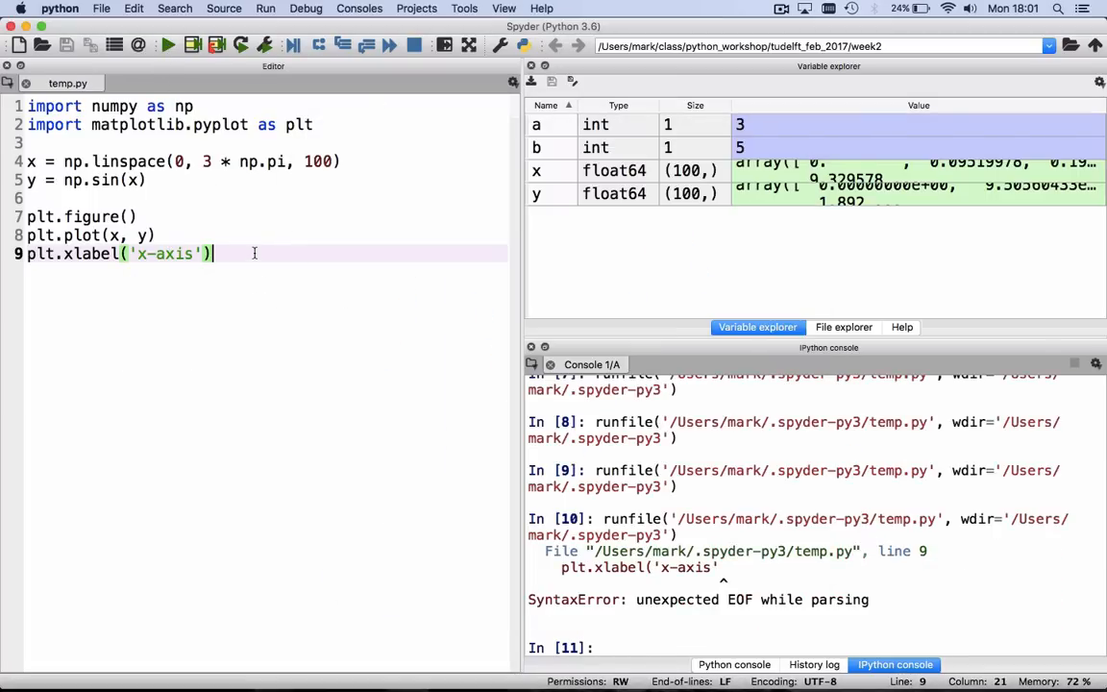
# Step: Close the plt.xlabel('x-axis') parenthesis so the script runs cleanly
pyautogui.press('Backspace')
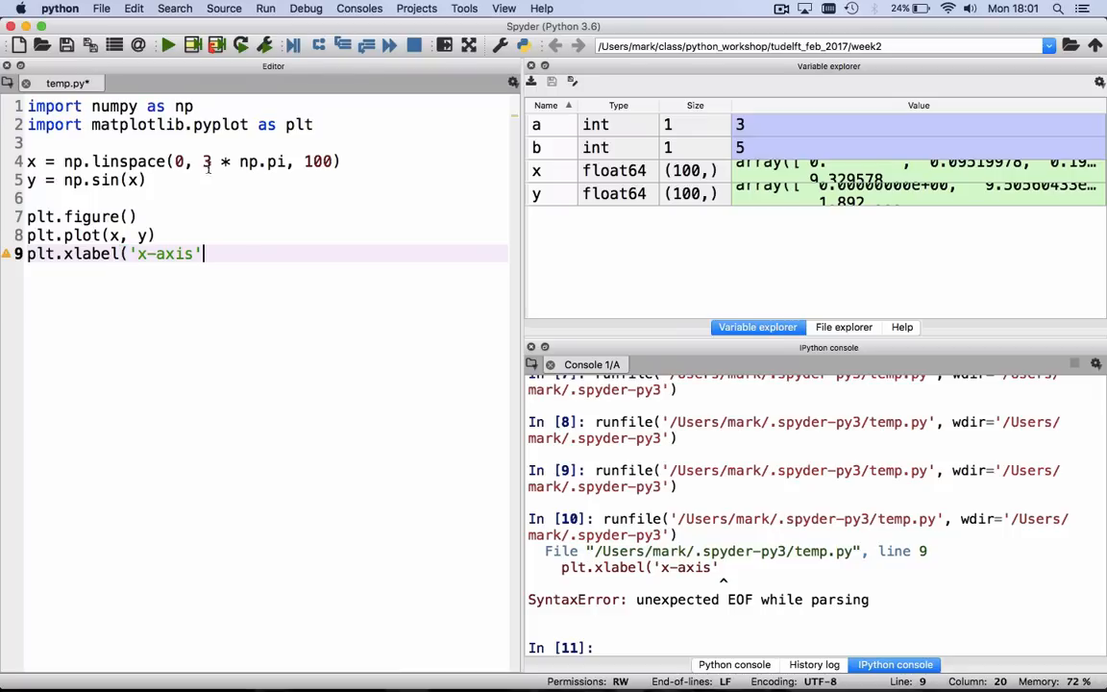
pyautogui.moveTo(167, 46)
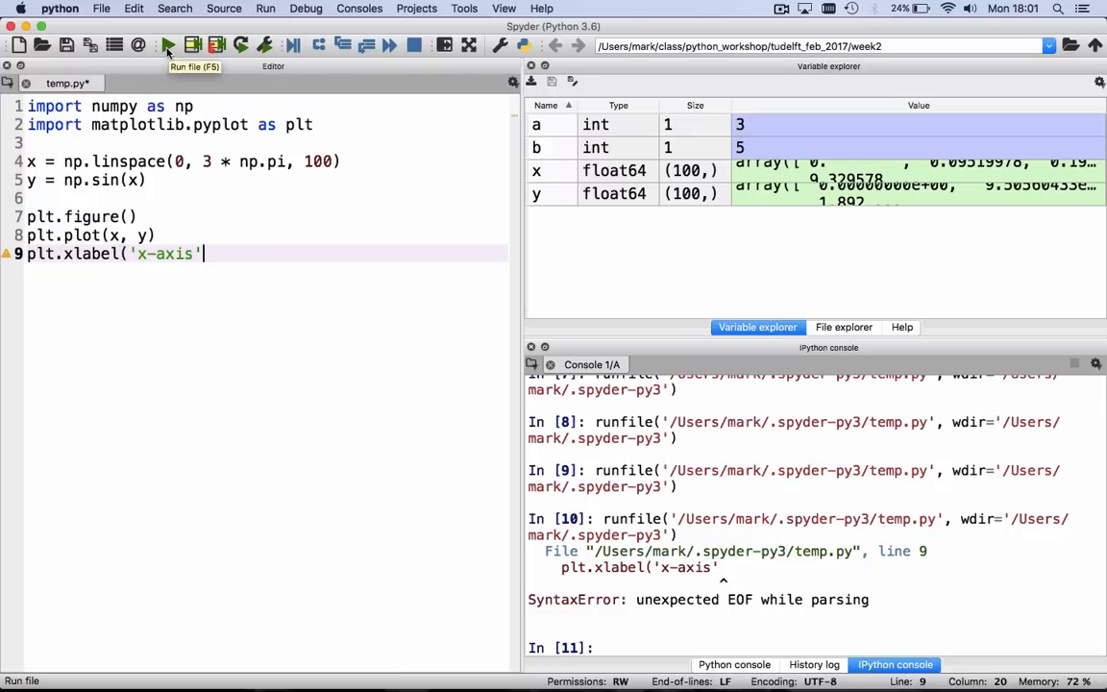
pyautogui.click(168, 46)
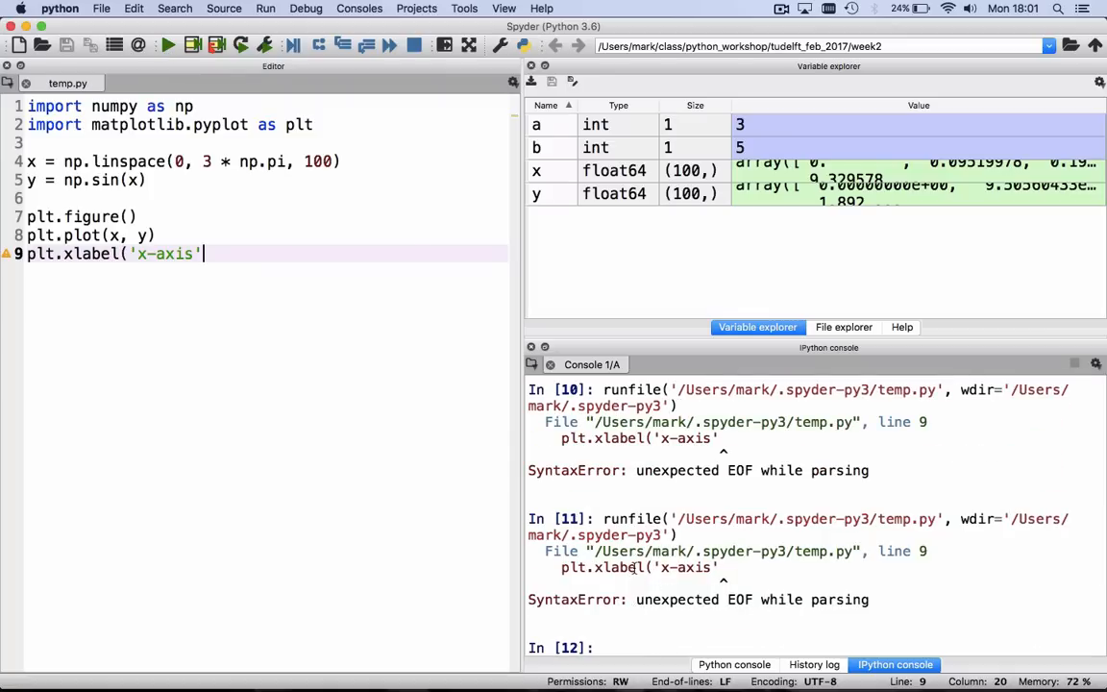
pyautogui.moveTo(304, 279)
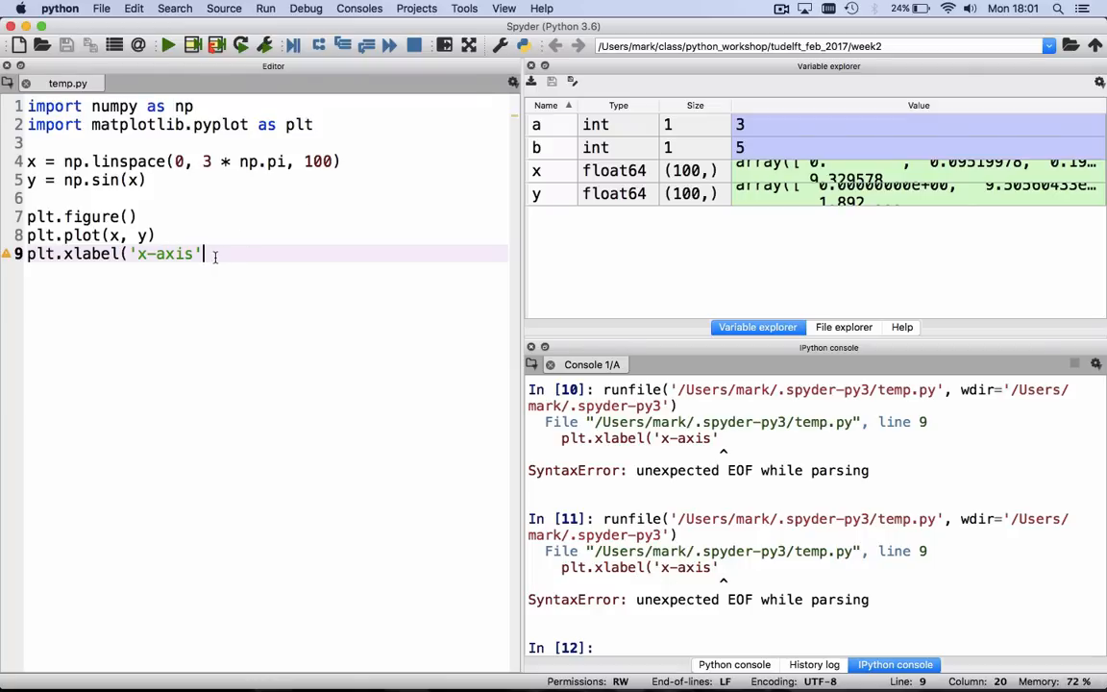
pyautogui.write(')')
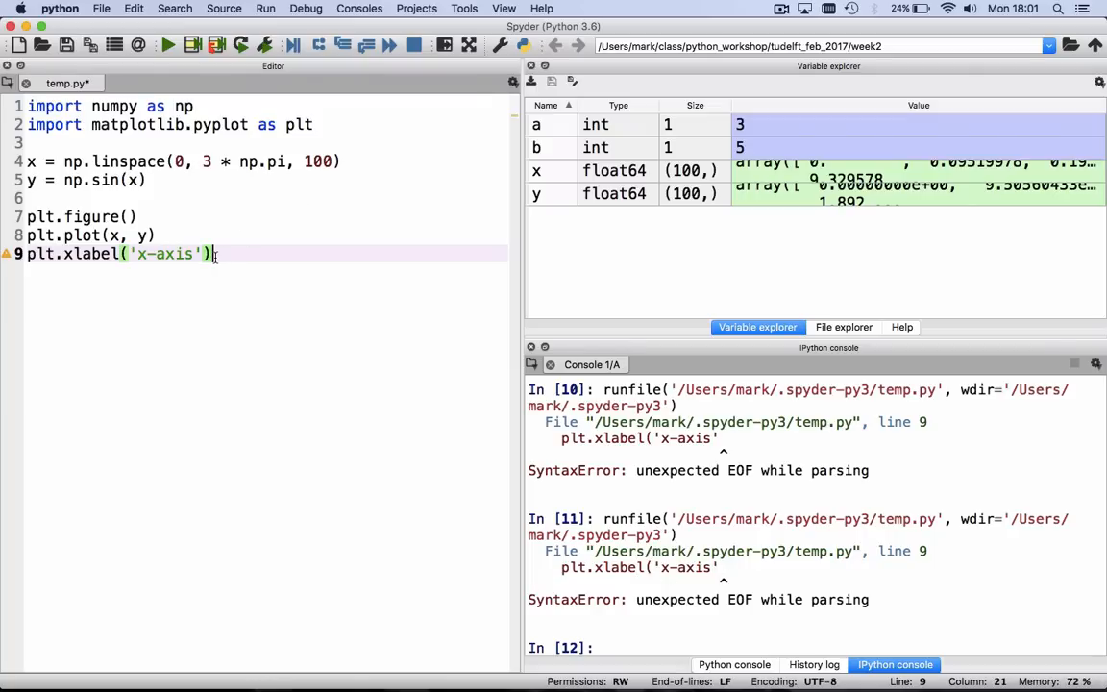
pyautogui.click(167, 46)
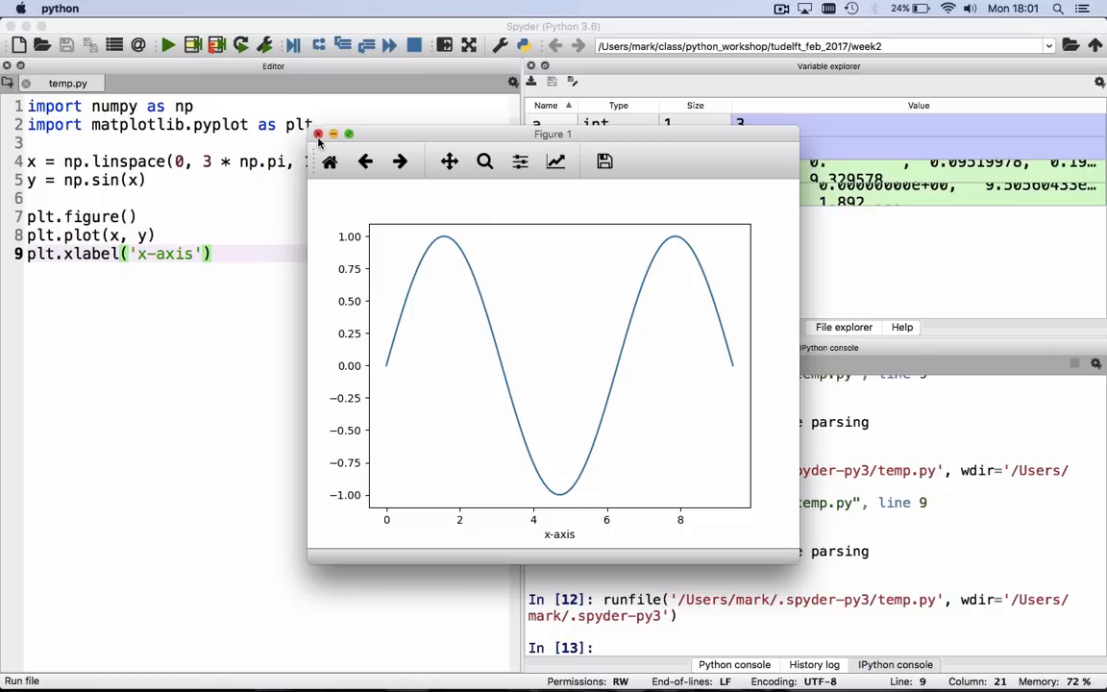
# Step: Close the labelled sine figure and begin a plt.figure figsize line
pyautogui.click(317, 133)
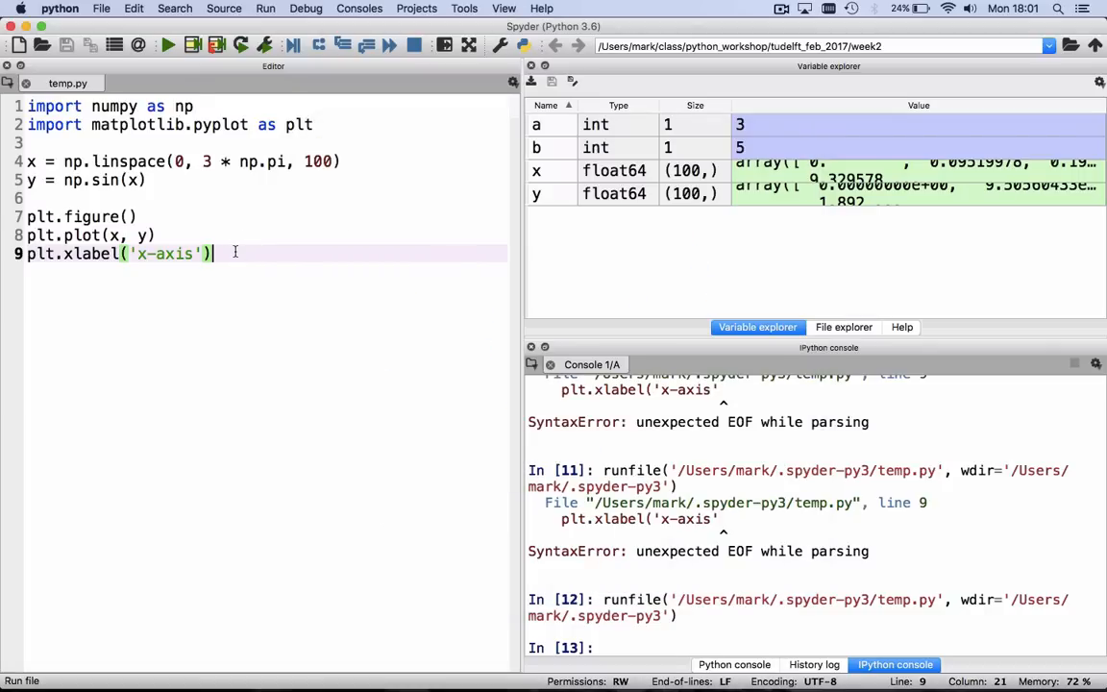
pyautogui.write('plt.figure(figsize=(')
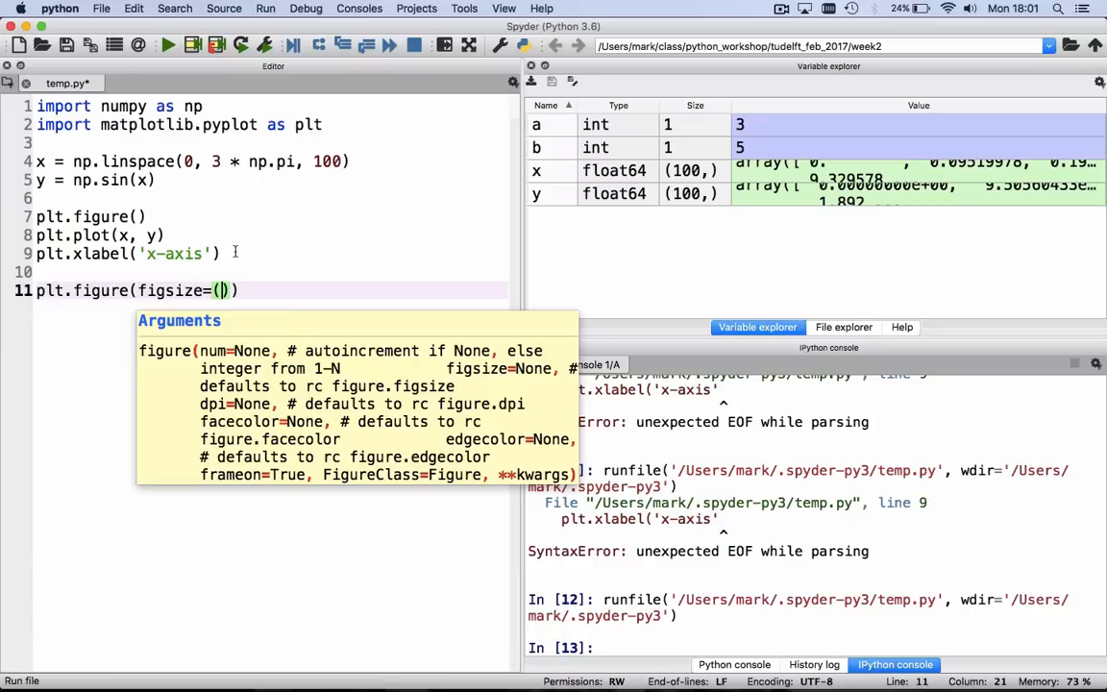
# Step: Finish the plt.figure(figsize=(10, 5)) and plt.plot([1, 3, 2]) lines, then run temp.py
pyautogui.write('10, 5')
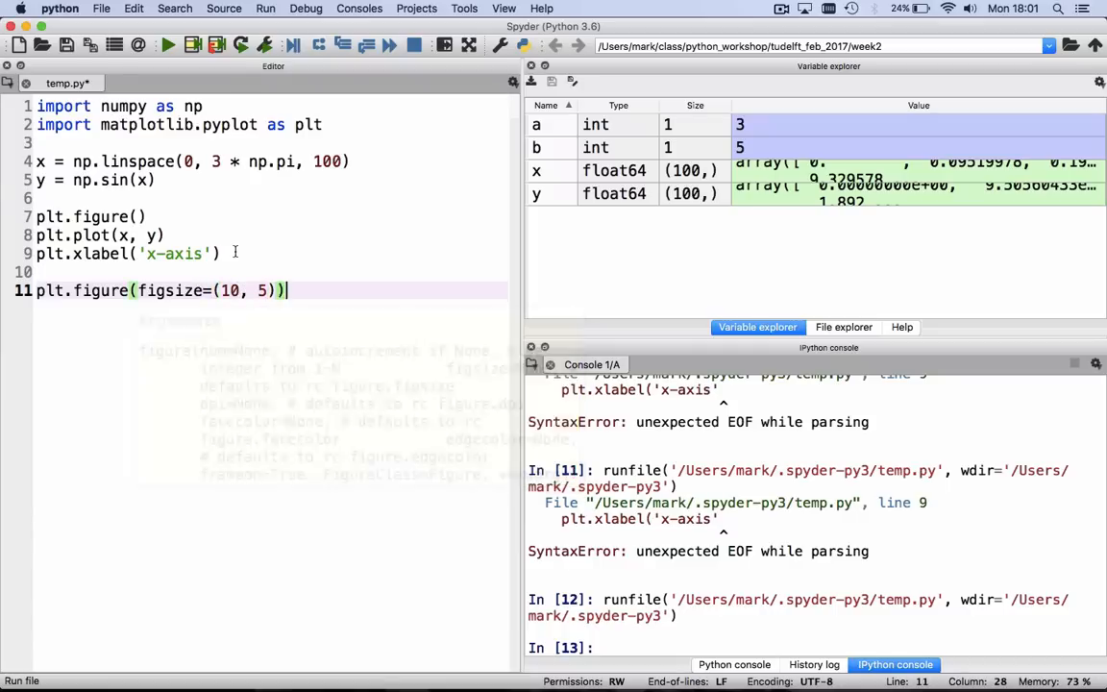
pyautogui.write('plt.plot')
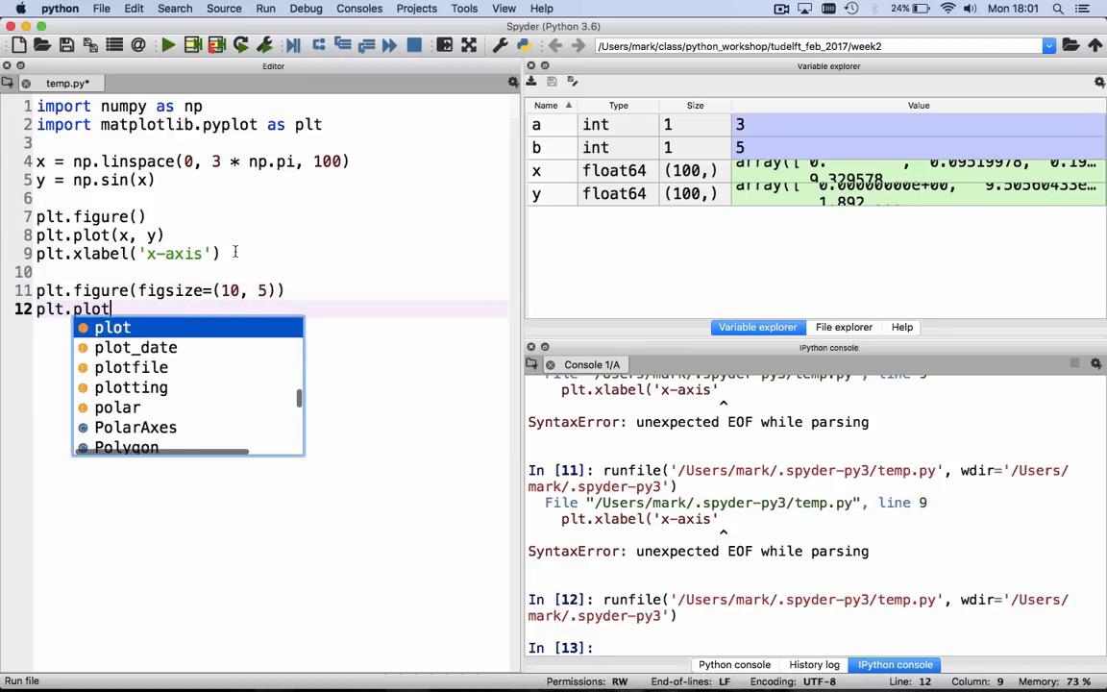
pyautogui.write('([1, 3, 2]')
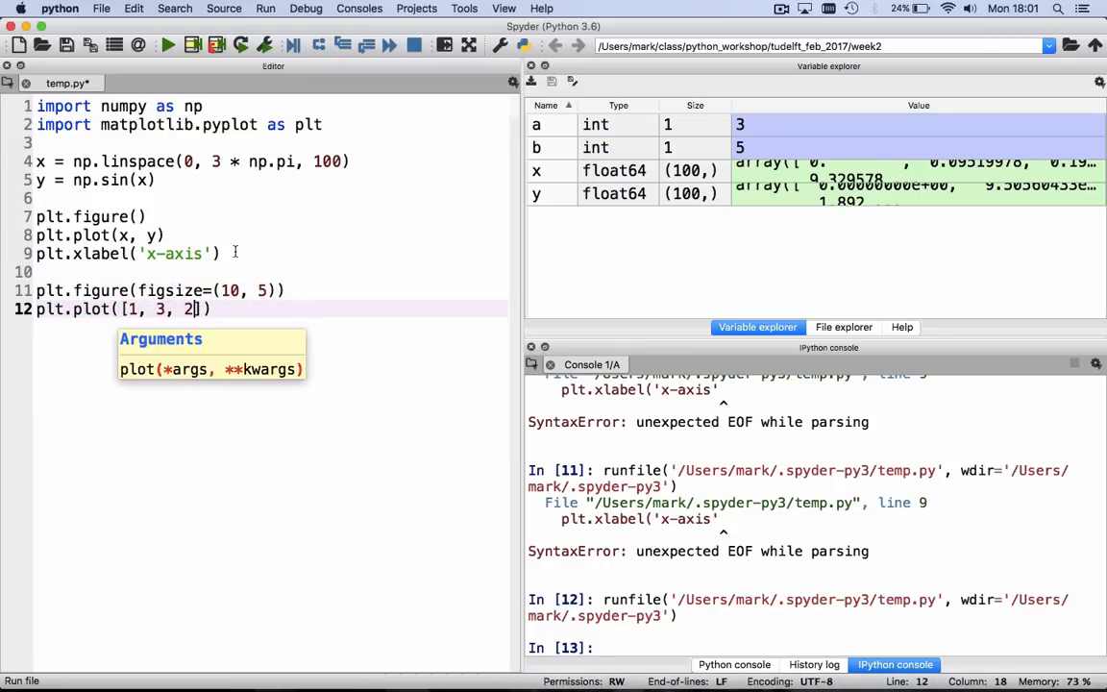
pyautogui.write(']')
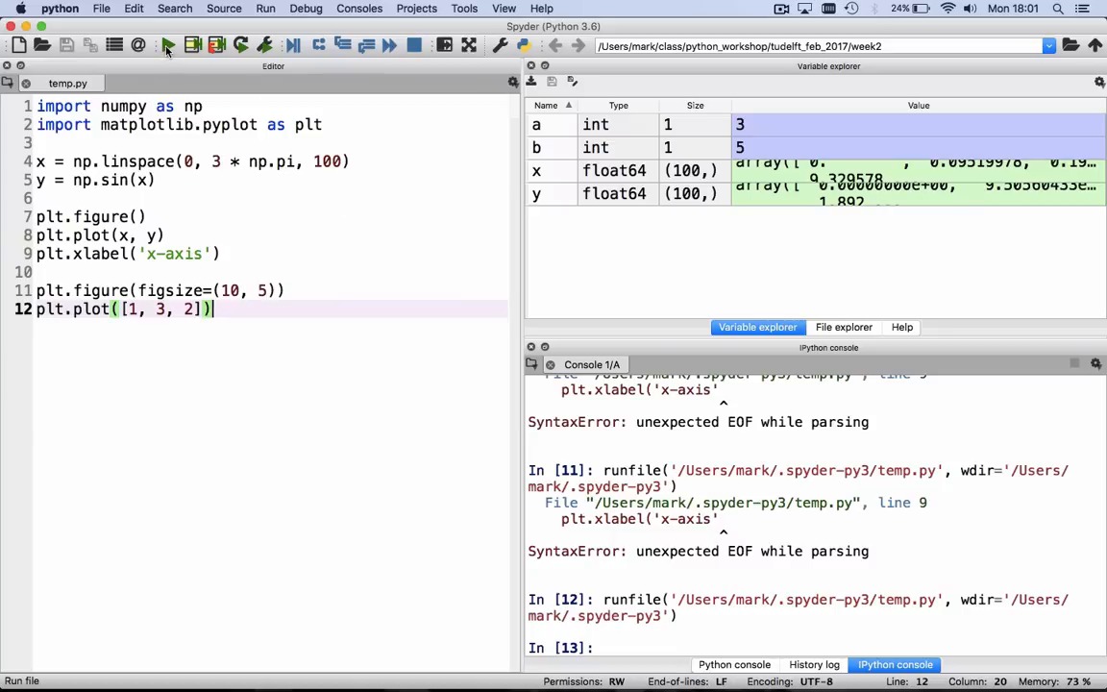
pyautogui.moveTo(167, 46)
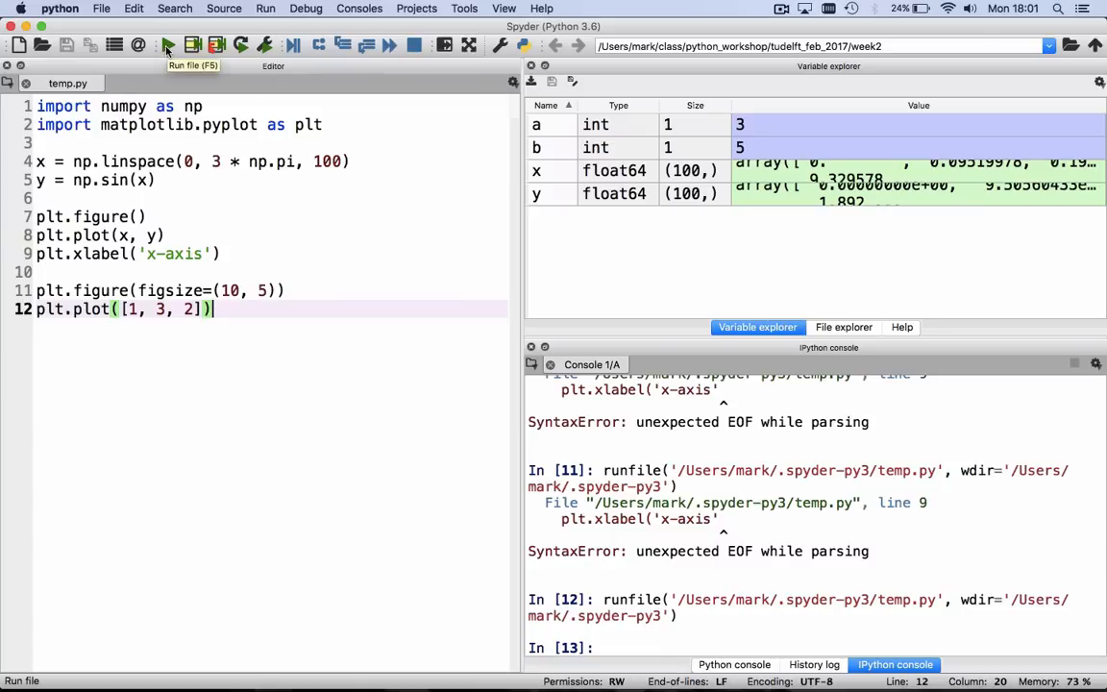
pyautogui.click(165, 46)
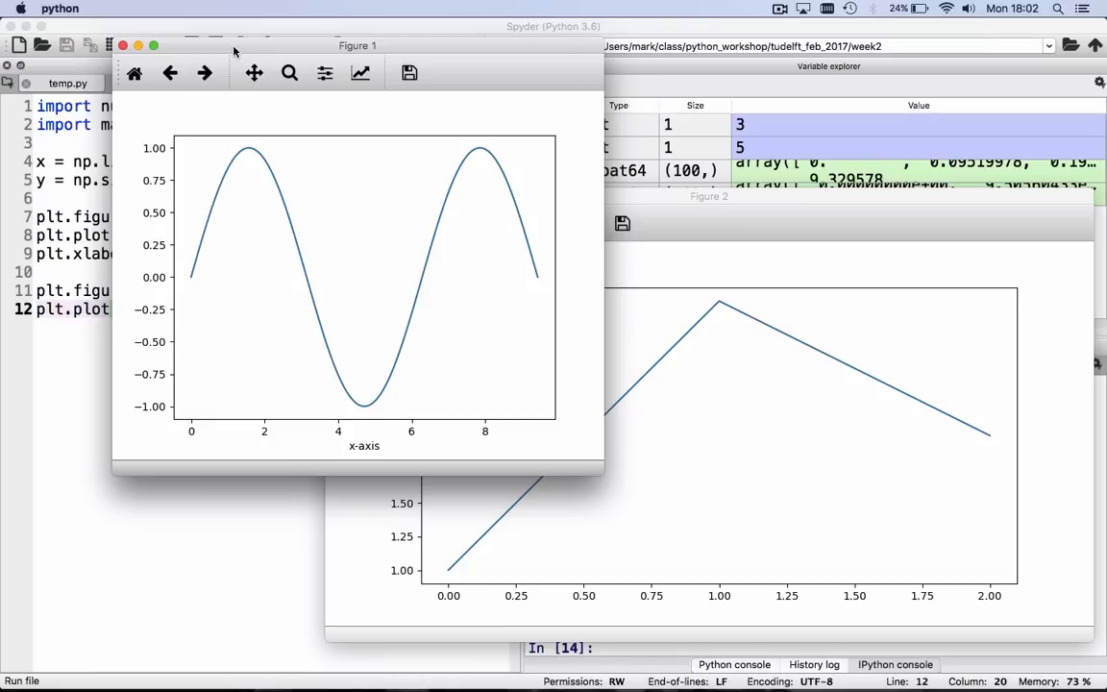
pyautogui.moveTo(75, 123)
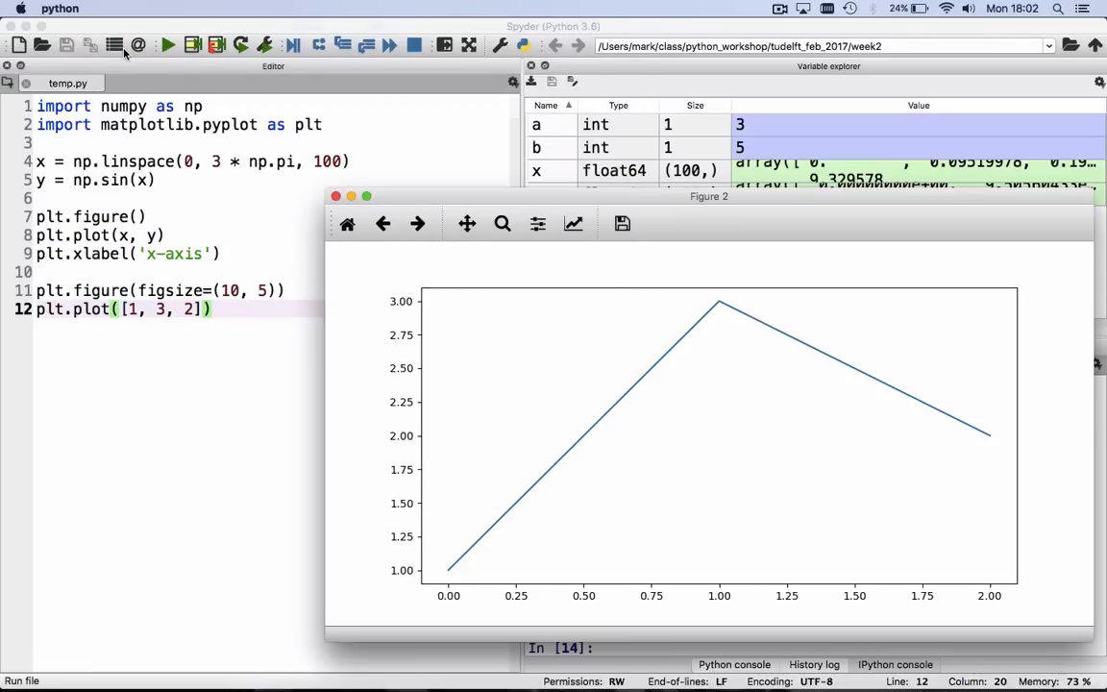
# Step: Close the second figure window showing the 1-3-2 line plot
pyautogui.click(335, 196)
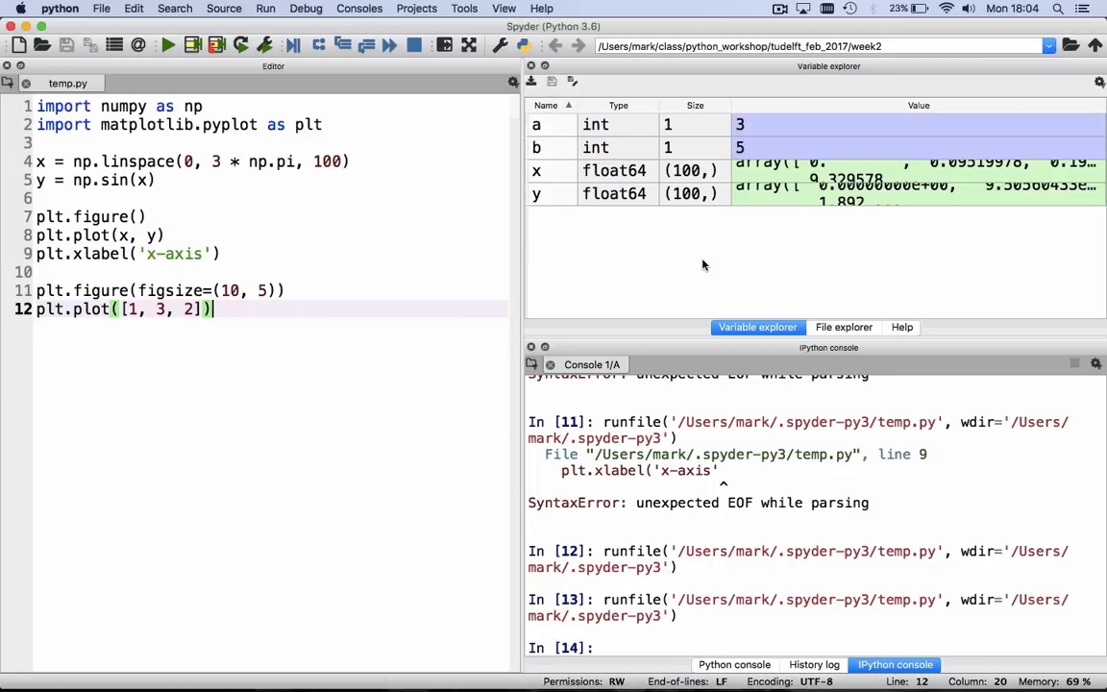
pyautogui.moveTo(542, 173)
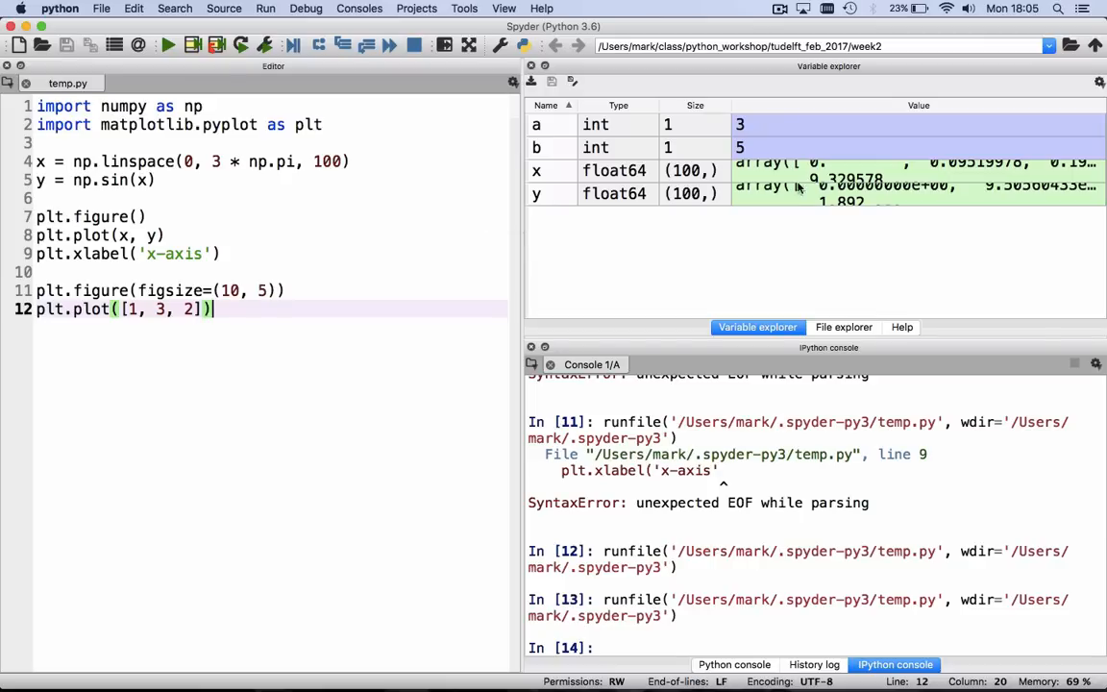
pyautogui.moveTo(714, 177)
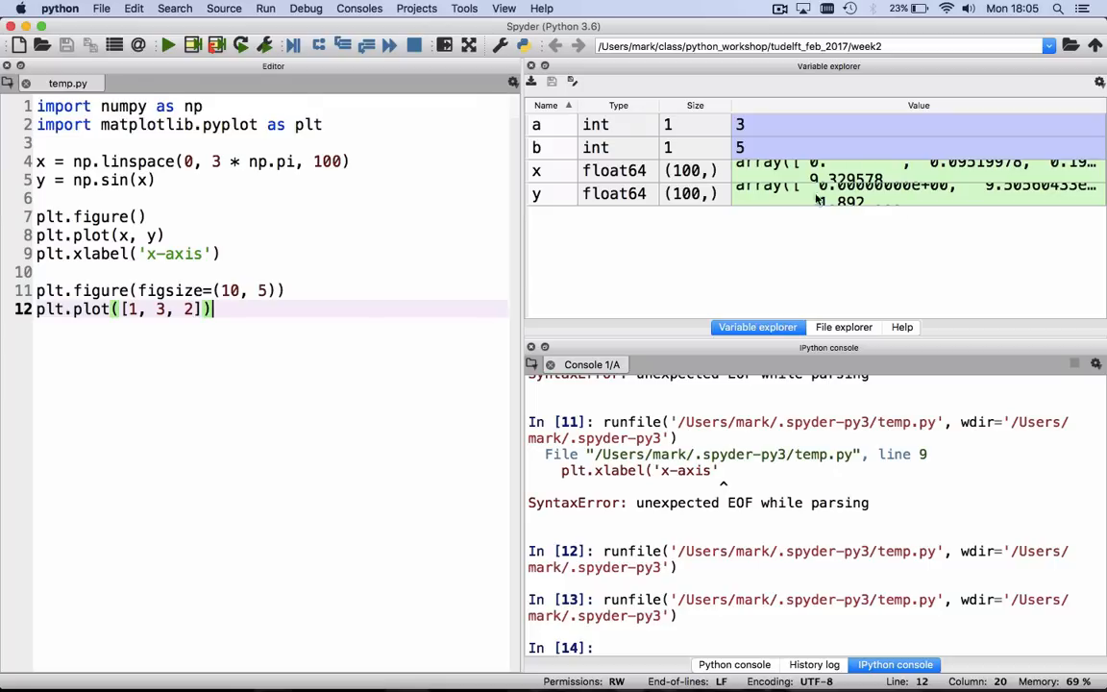
pyautogui.moveTo(853, 225)
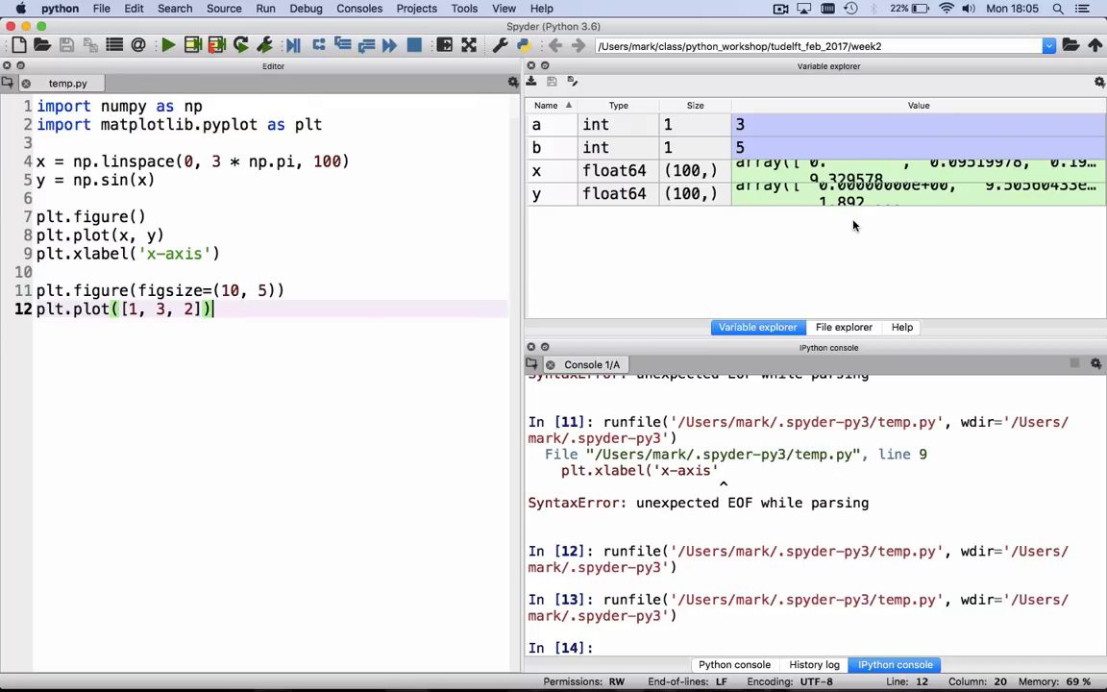